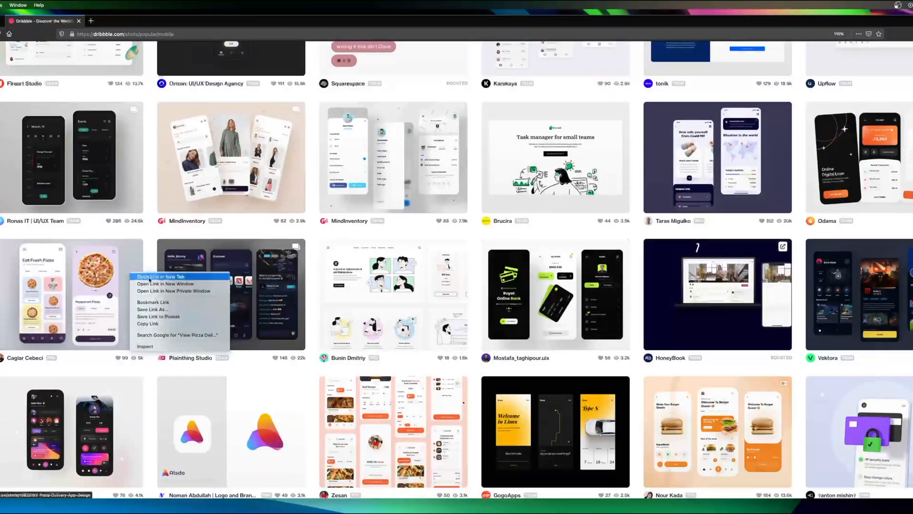
Step: Open the Dribbble Pizza Delivery App Design shot in a new Firefox tab beside Xcode
click(166, 277)
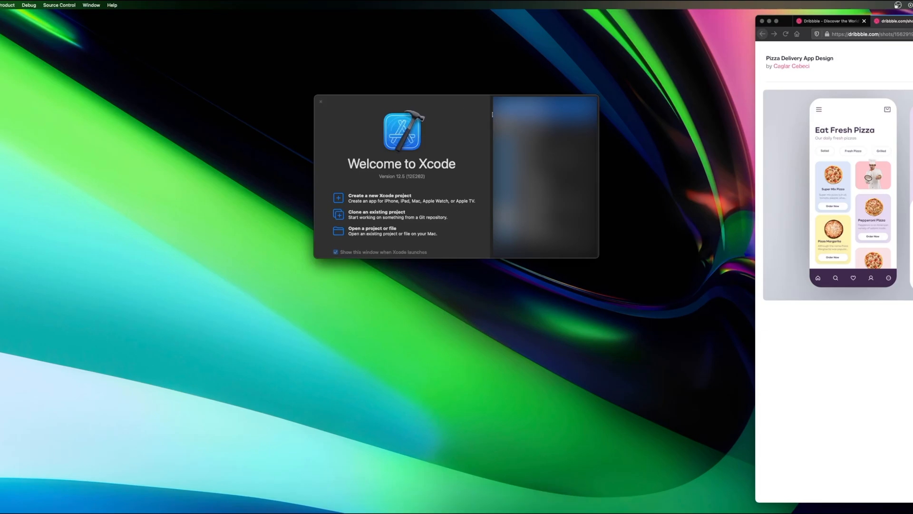
Step: Create a new SwiftUI iOS App project named PizzaApp in the Repositories folder
click(380, 198)
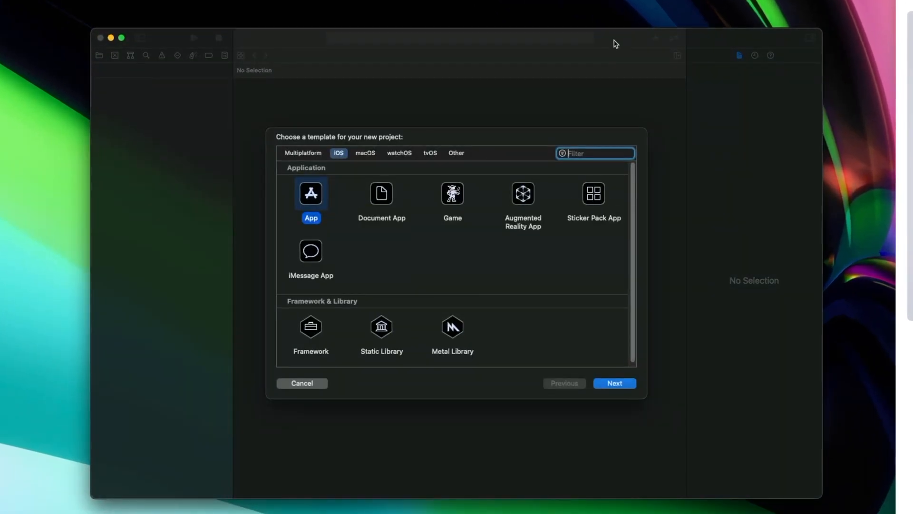
click(614, 383)
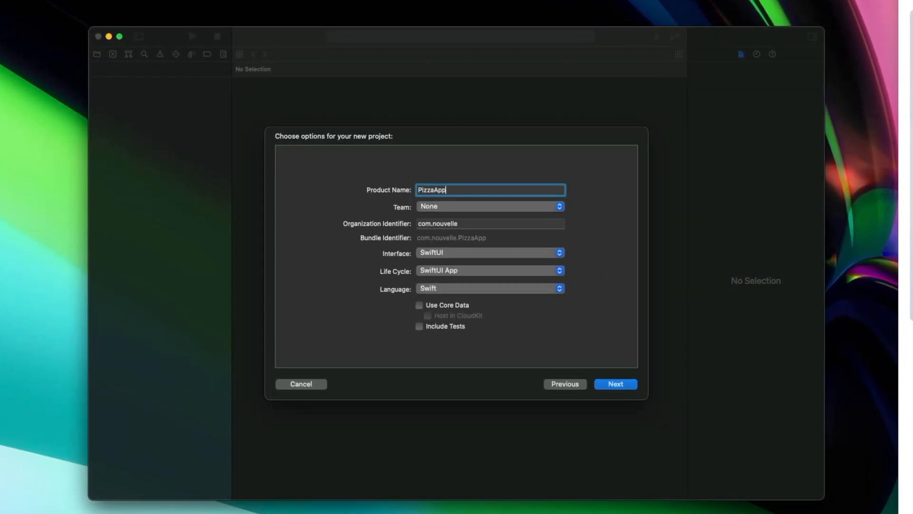
click(616, 384)
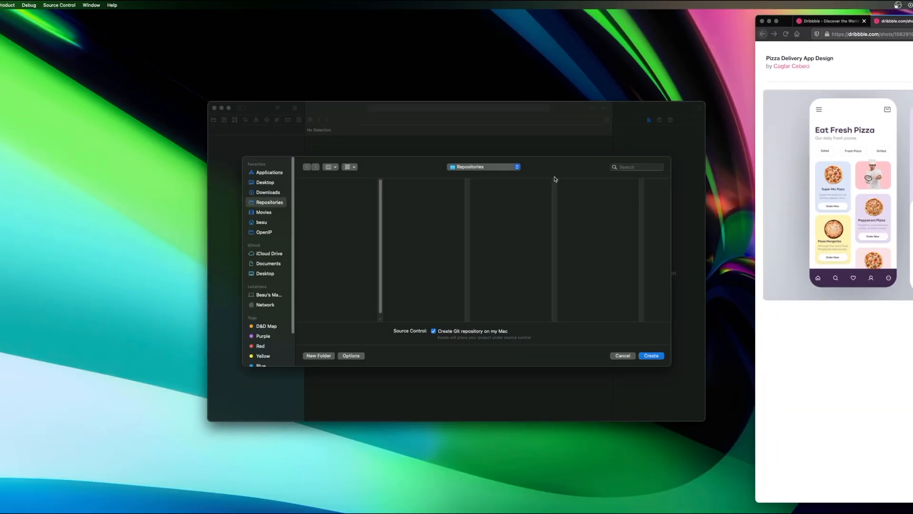
click(651, 355)
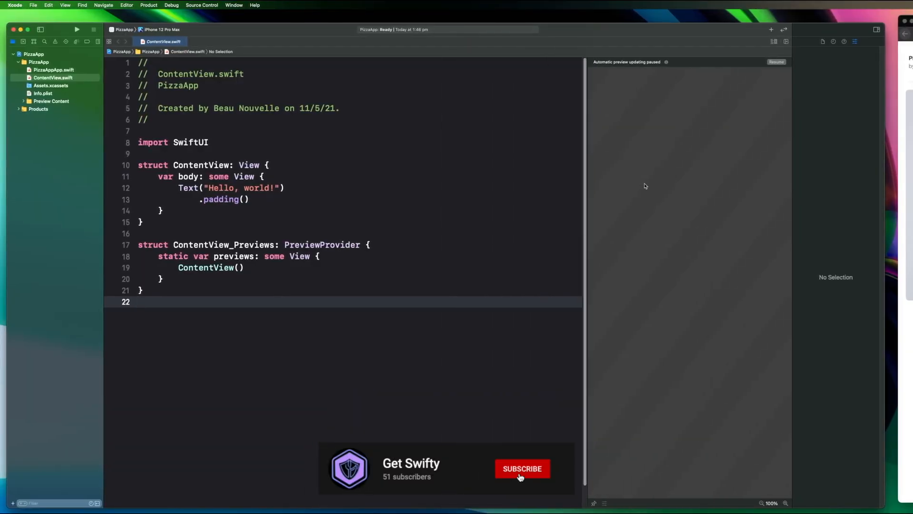
Step: Refactor-rename ContentView to HomeView across the project
right_click(203, 165)
text(HomeVi)
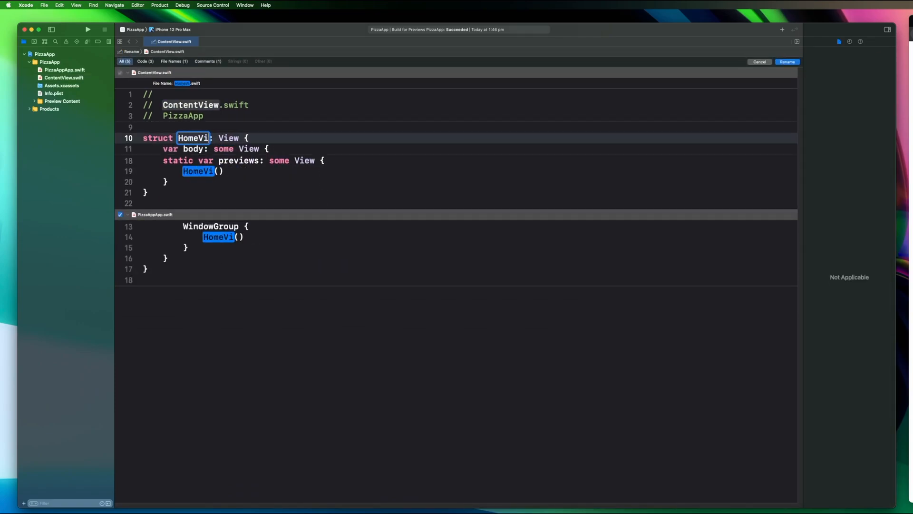
click(787, 62)
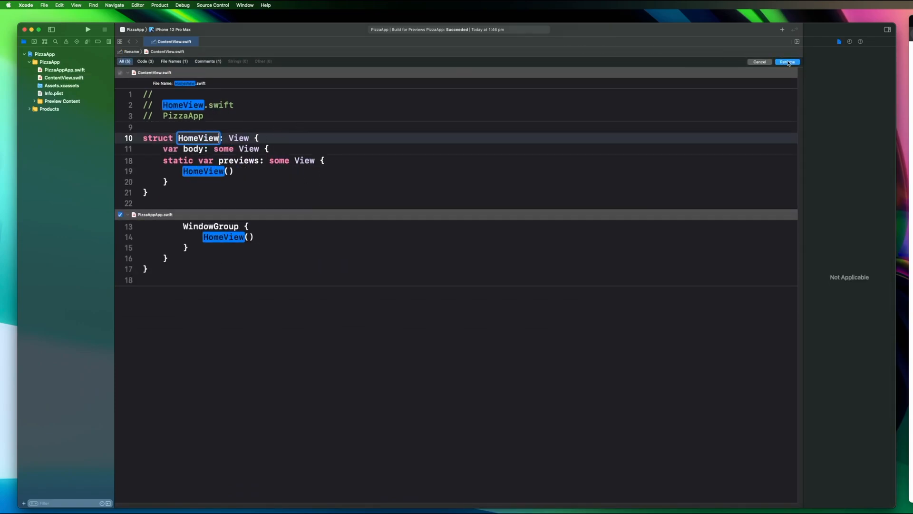
click(787, 62)
text(struct HomeHeaderView: View {)
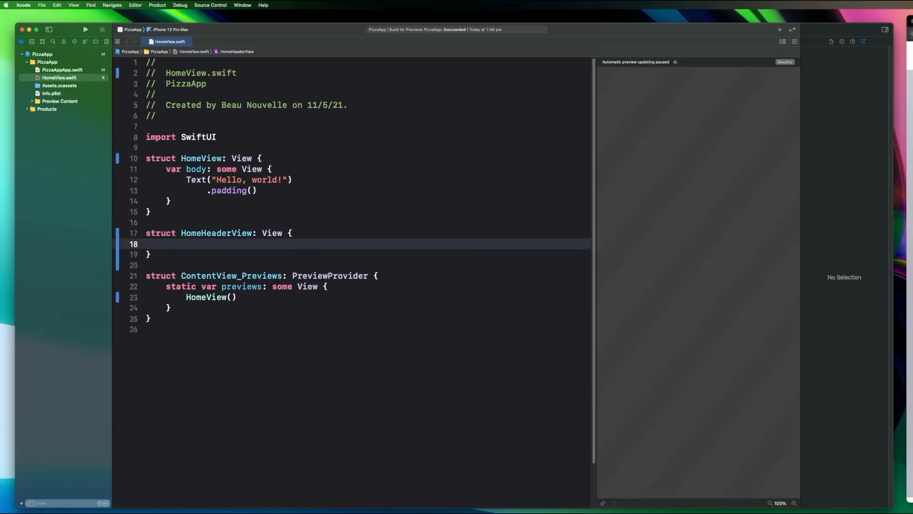
Step: Add the grey 'Out daily gresh pizzas' subtitle with .headline font and .secondary color under the title
text(Text)
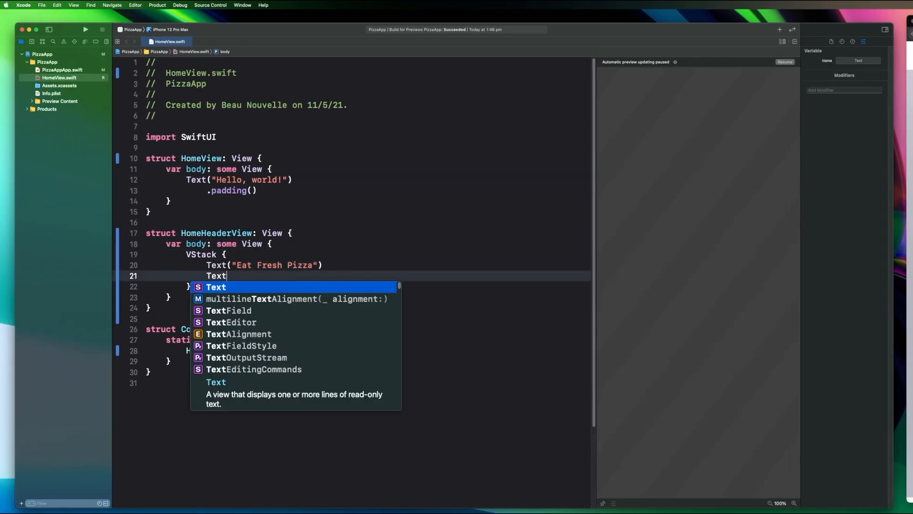
text(("Out daily gresh pizzas"))
click(367, 191)
text(HomeHeaderView()
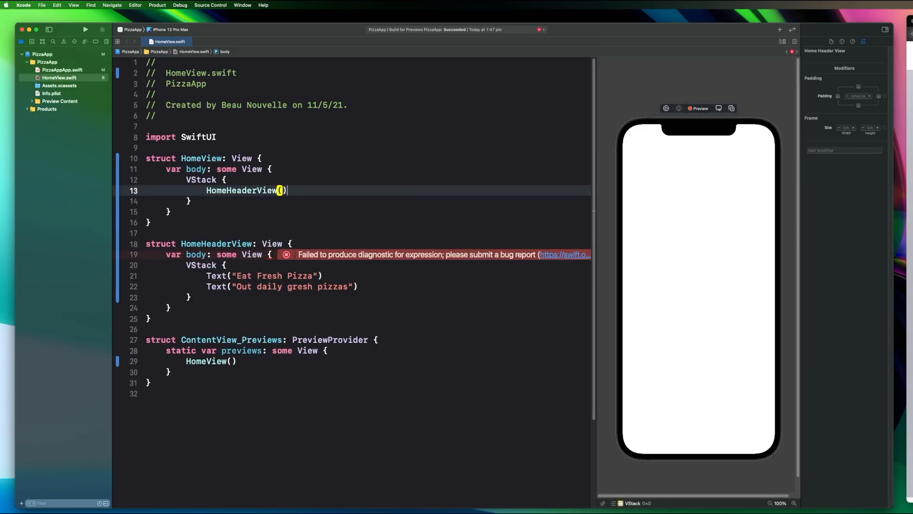
text(.font(.headline))
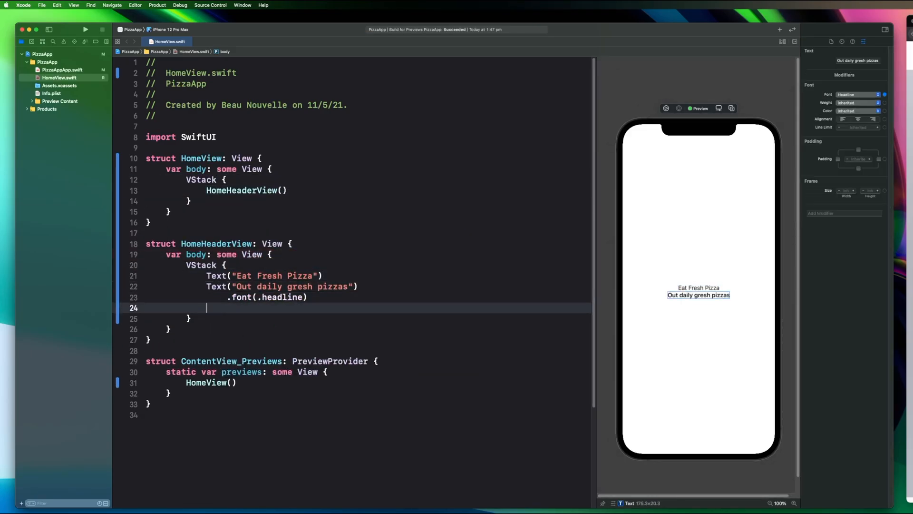
text(.foregroundColor(.secondary))
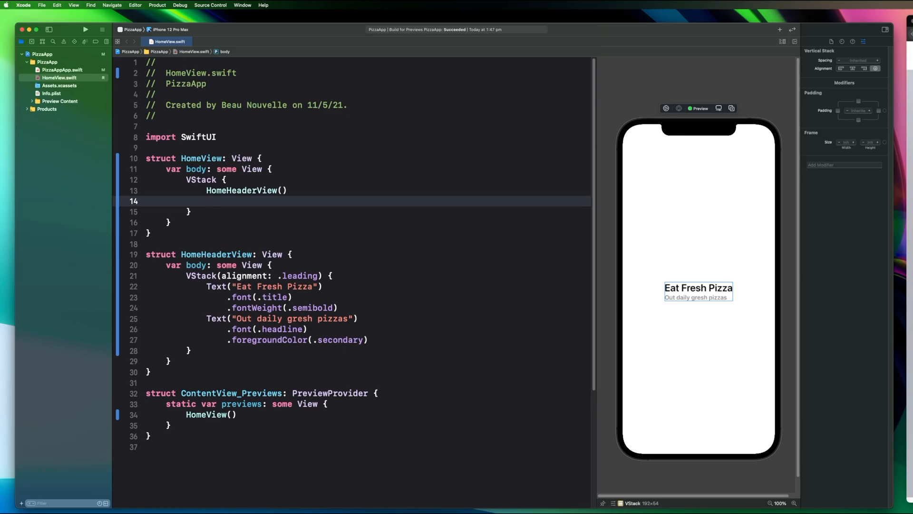
text(Bo)
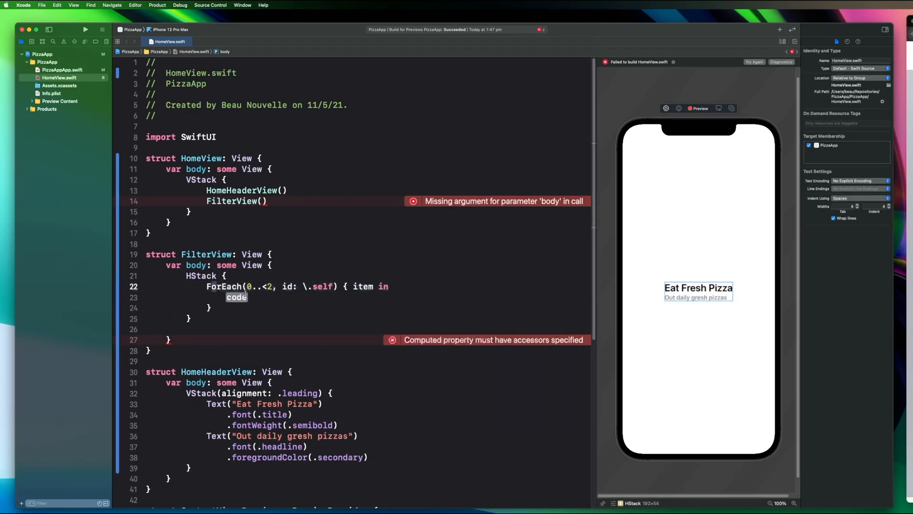
Step: Build FilterView over a filters array with padded Text chips on stroked Capsule backgrounds
text(let filters = [Filter])
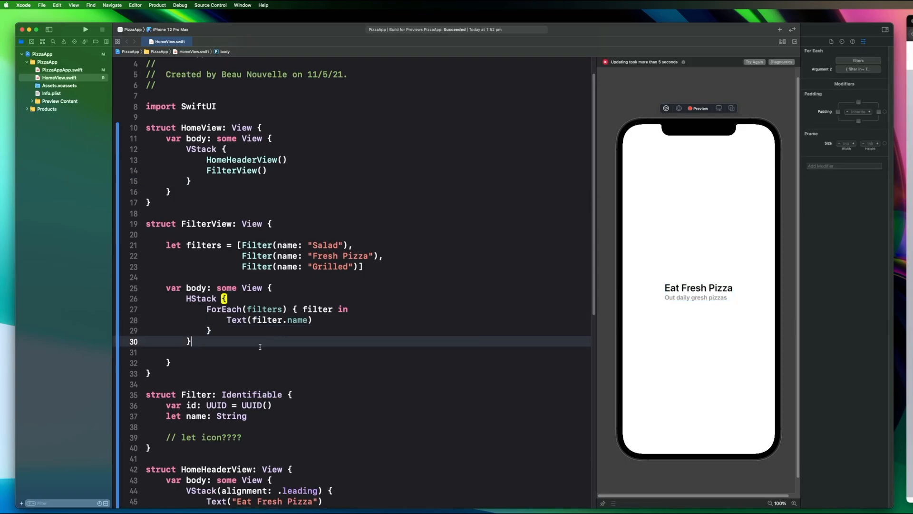
text(.background(Capsule().stroke().foregroundColor(.secondary)
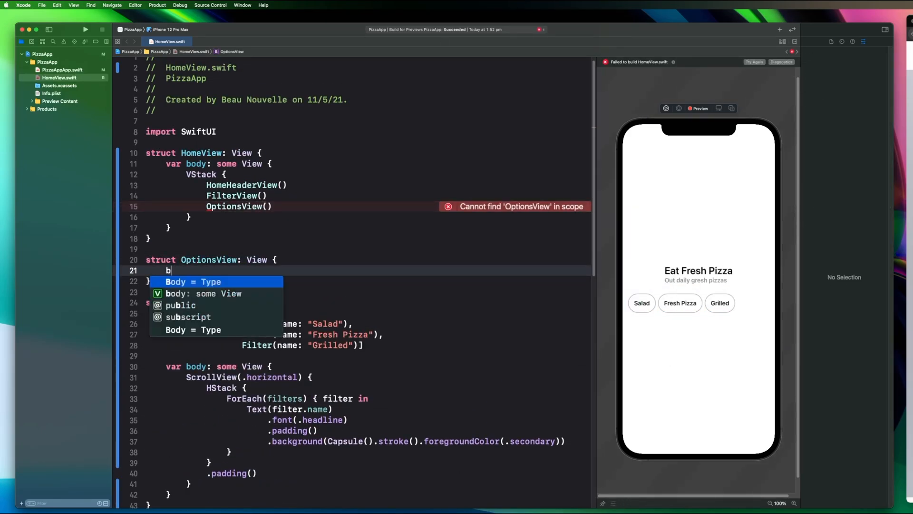
Step: Add gridItems and an OptionCell showing the Super Mix Pizza description text in an OptionsGridView
text(let gridItems = [DrigI)
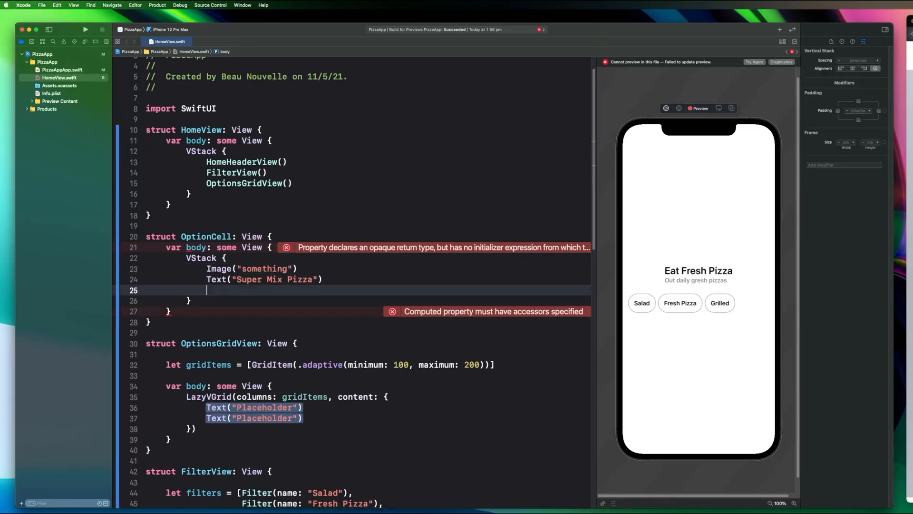
text(Text("Super miz pizza is in oil, tomator, perrper, olives"))
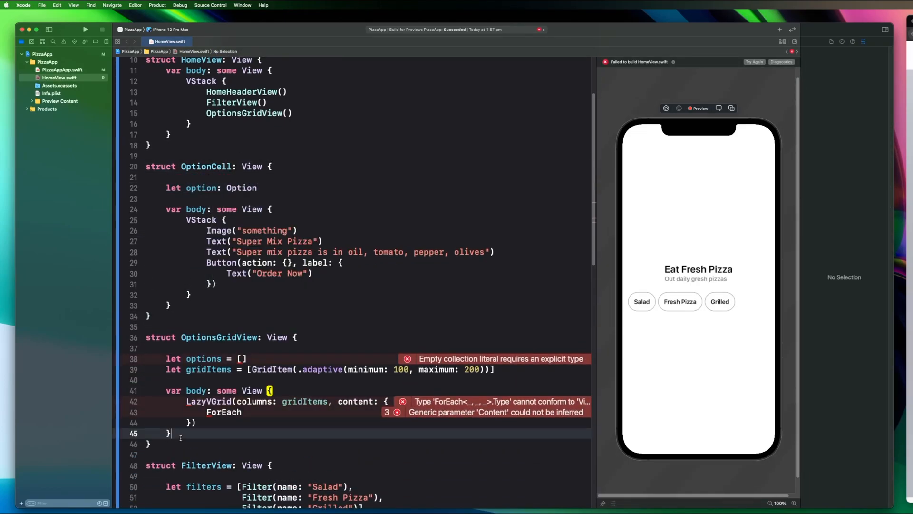
text(le()
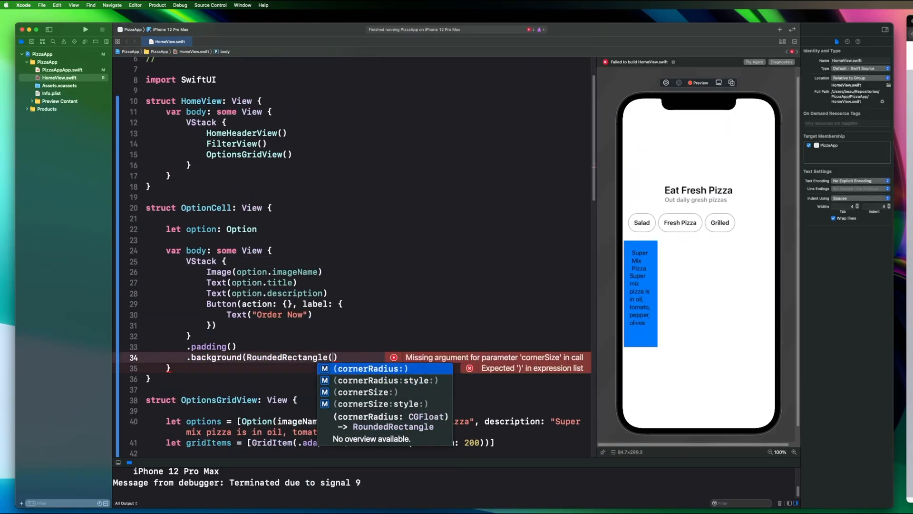
Step: Style the card with a cornerRadius 35 background, 90x90 image frame, padding and spacing 40
text(cornerRadius: 35).fill(Color.blue)))
text(.resizable()
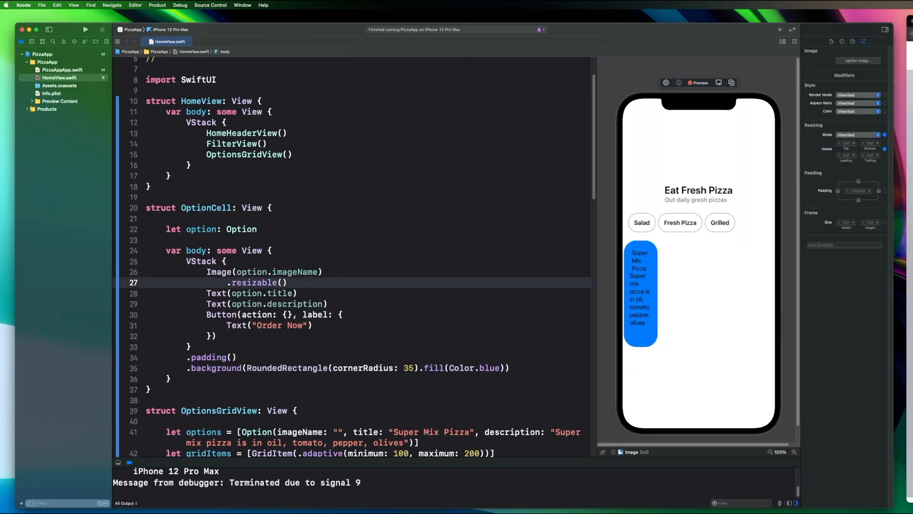
text(.frame(width: 90, height: 90, alignment: .center))
text(.background(Capsule()
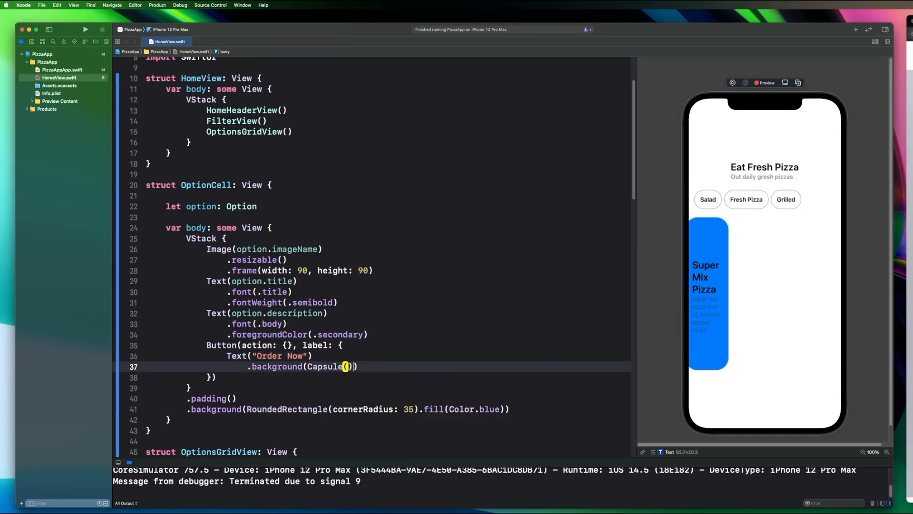
text(.padding()
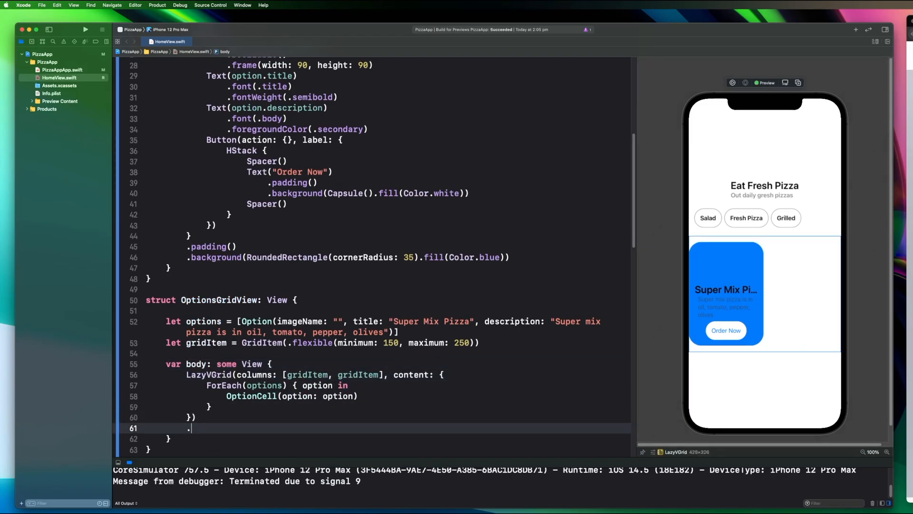
scroll(down, 3)
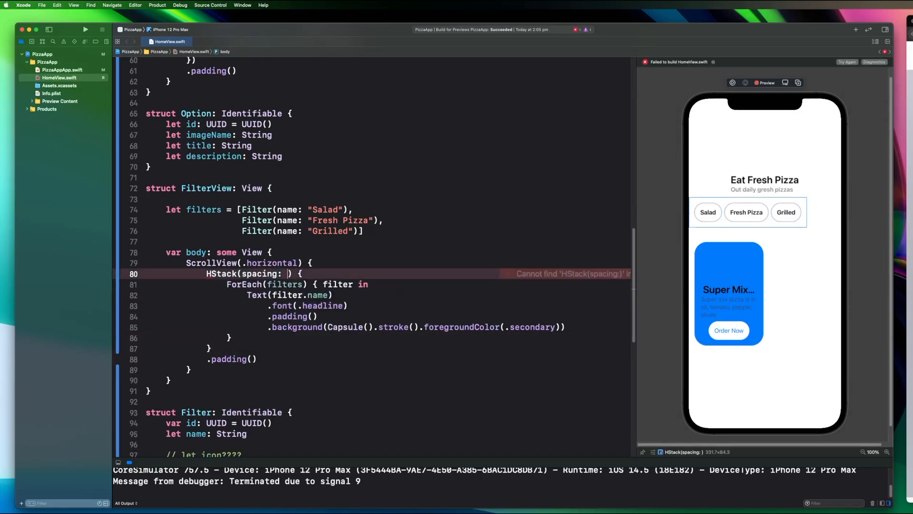
text(40)
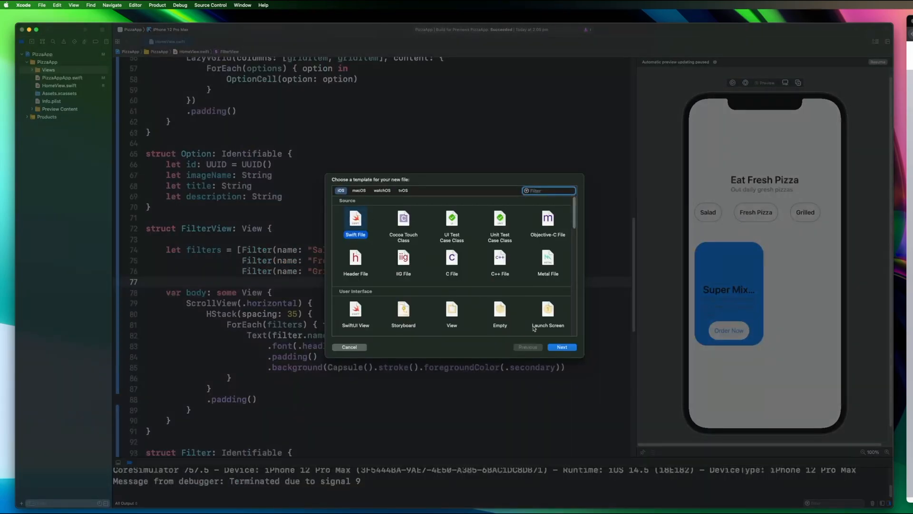
Step: Create FilterView.swift in the Views group and start it with import SwiftUI
click(562, 348)
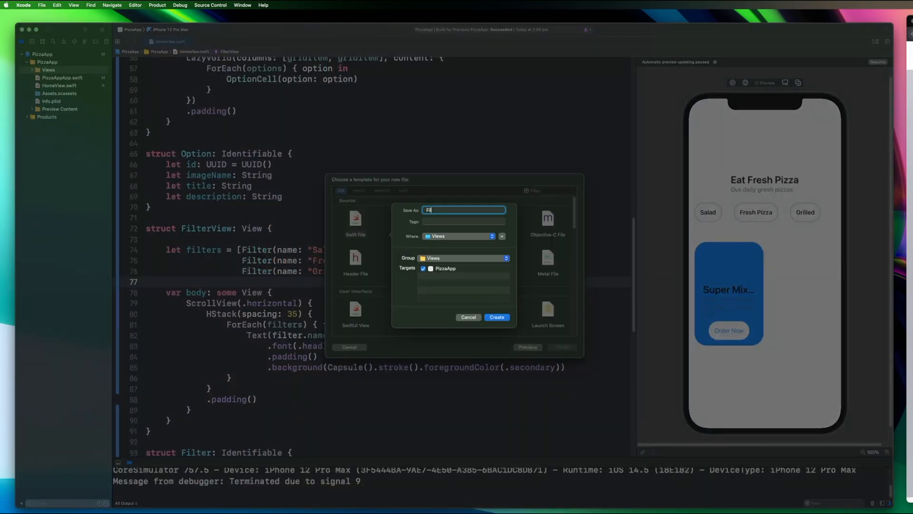
click(496, 317)
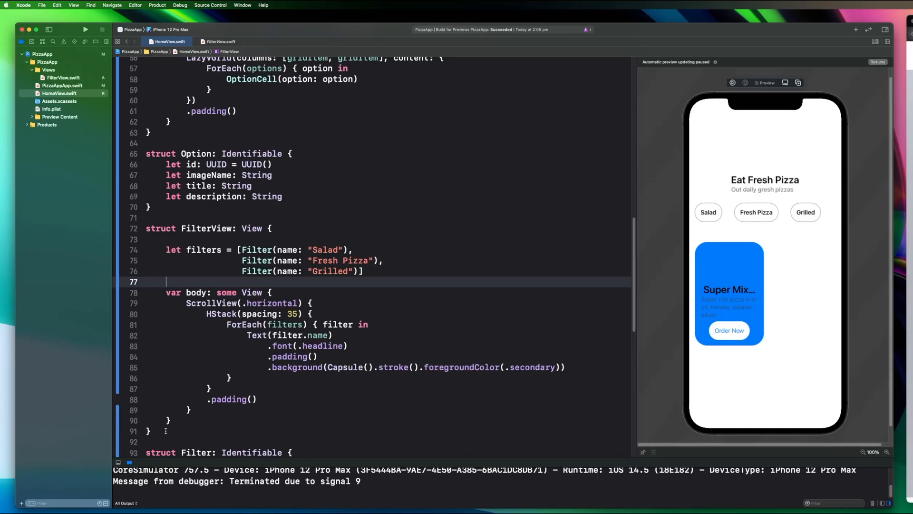
click(220, 41)
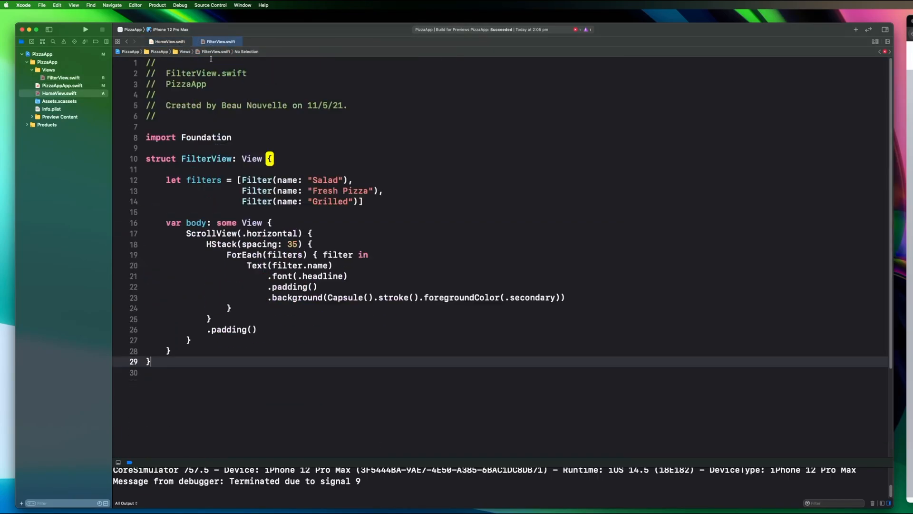
text(import S)
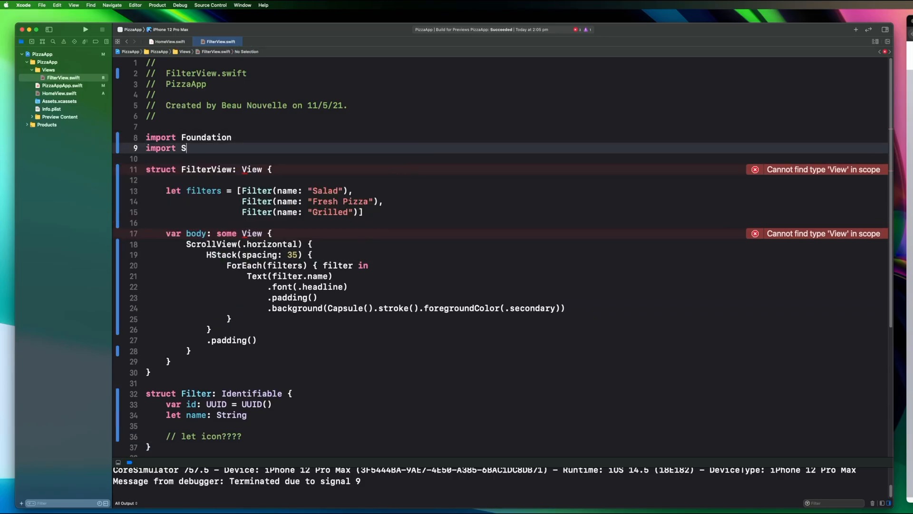
click(169, 41)
text(OptionsV)
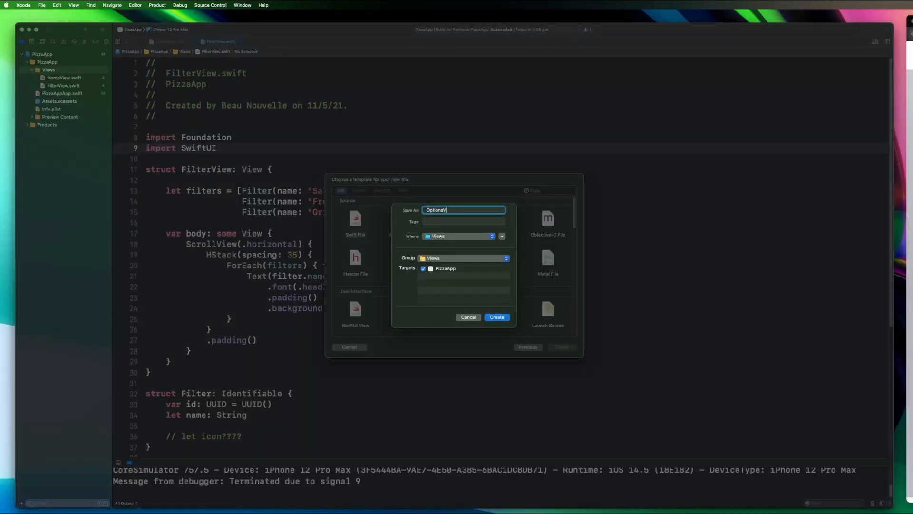
Step: Create OptionsListView.swift, move the OptionsGridView struct into it, and start a HomeHeaderView file
click(496, 317)
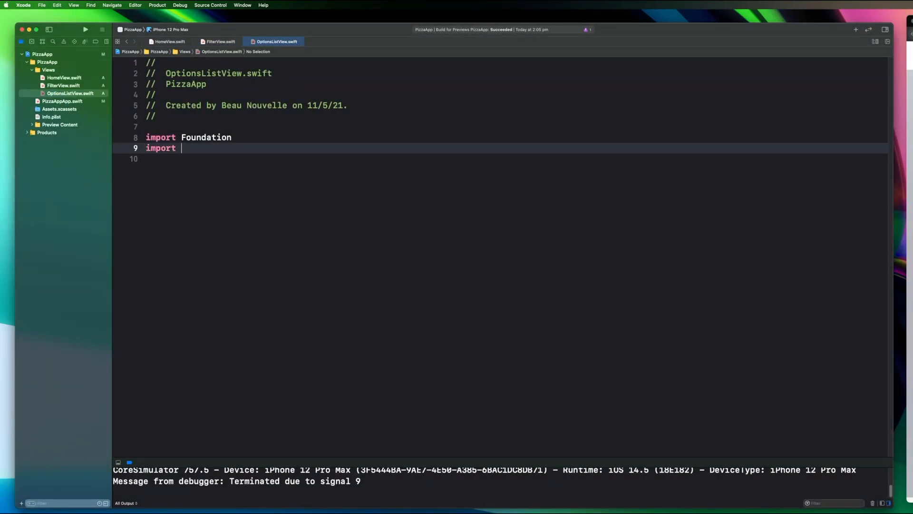
text(SwiftUI)
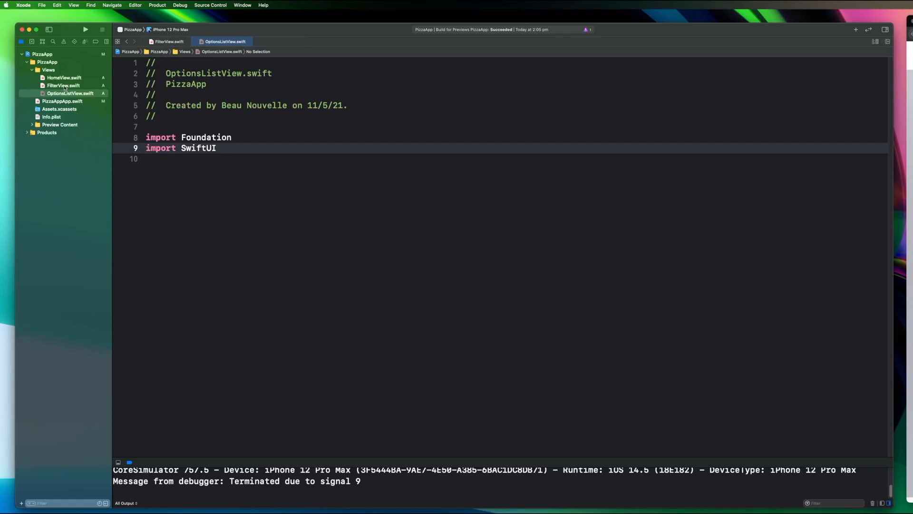
click(65, 77)
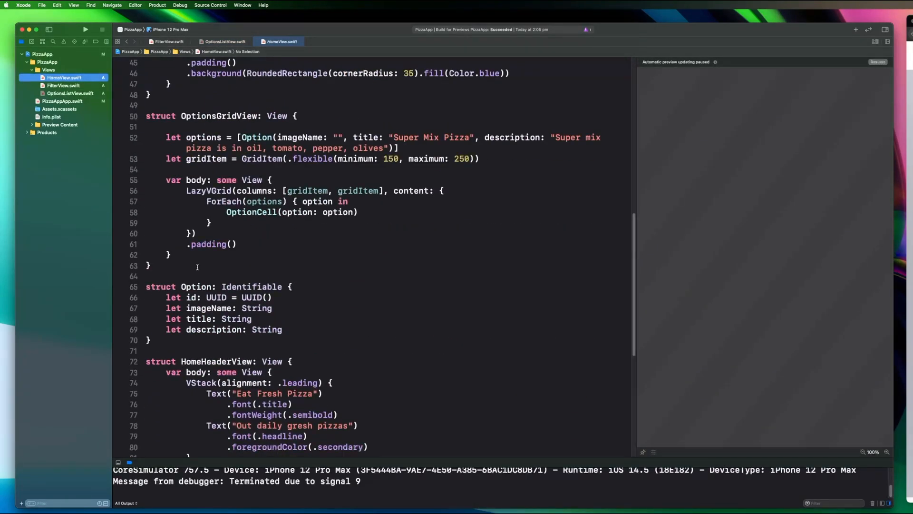
click(224, 41)
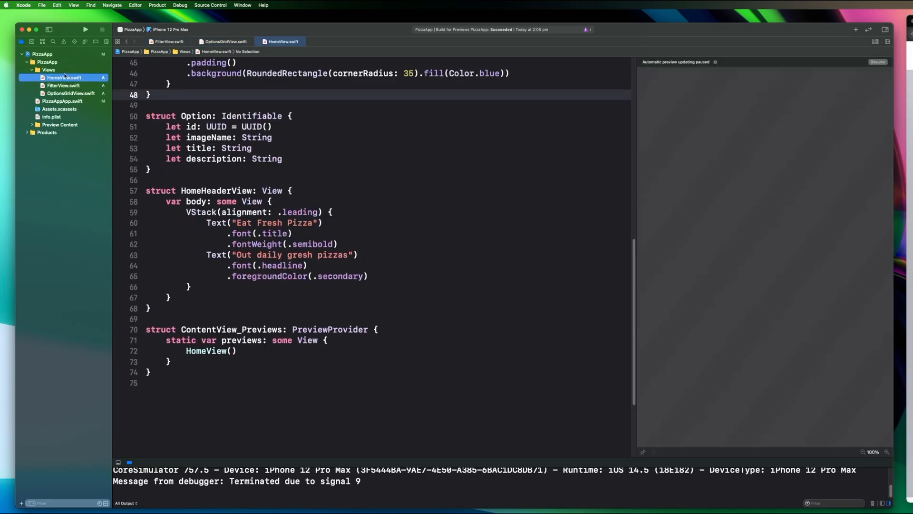
right_click(48, 69)
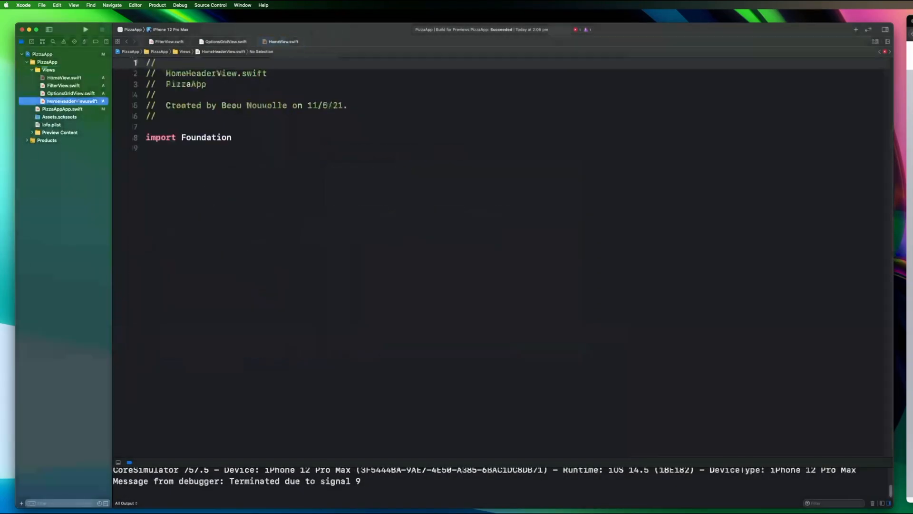
click(64, 77)
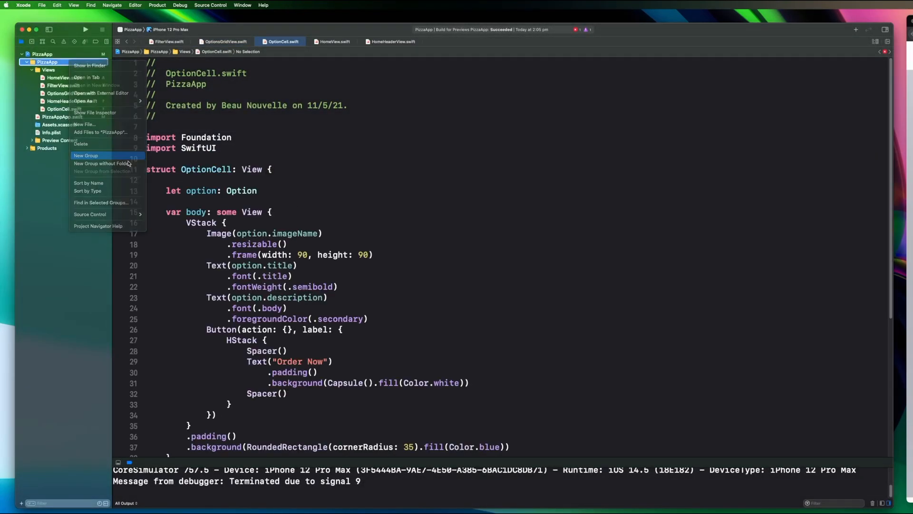
Step: Add a Model group and create OrderOption.swift inside it
click(83, 124)
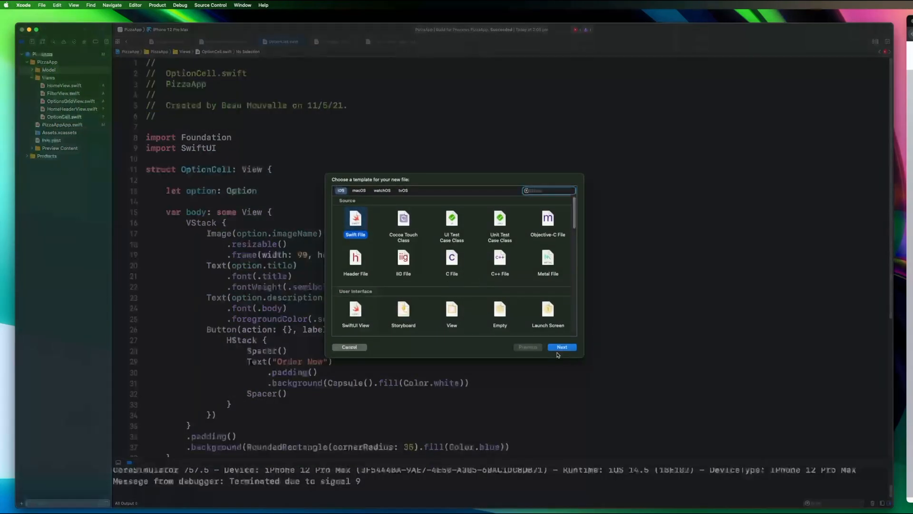
click(562, 346)
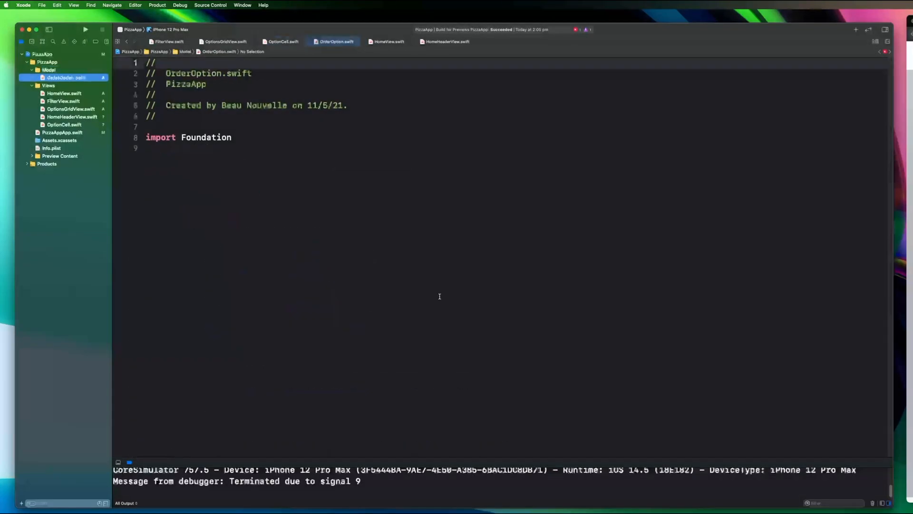
click(388, 41)
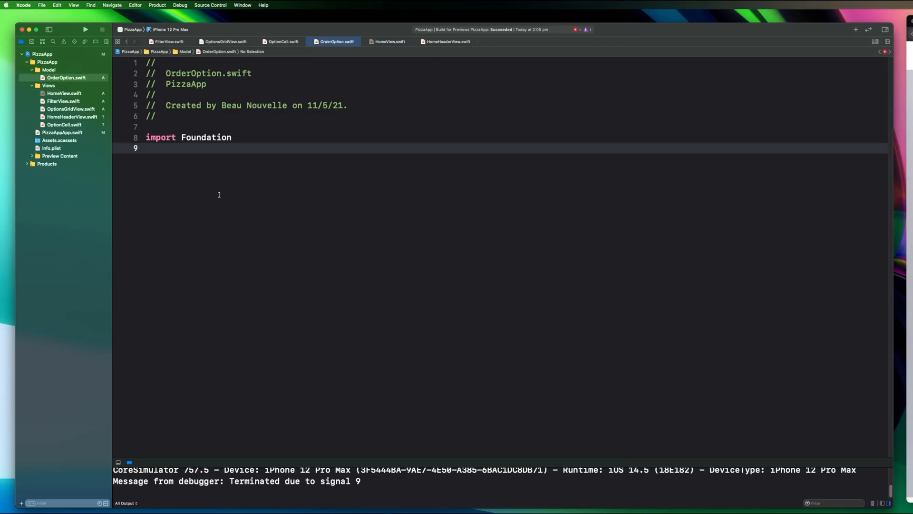
Step: Create Filter.swift with an identifiable Filter struct, then return to HomeView
right_click(192, 159)
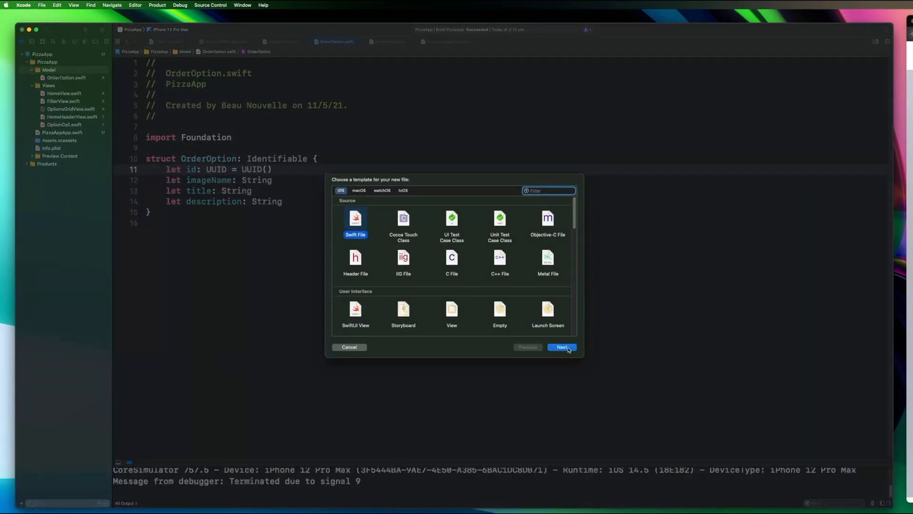
click(561, 347)
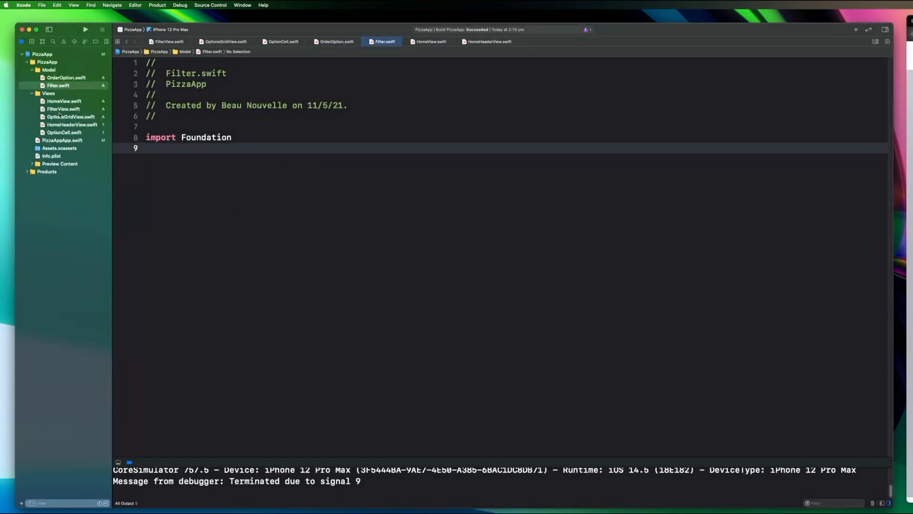
text(struct Filter: Identifiable {)
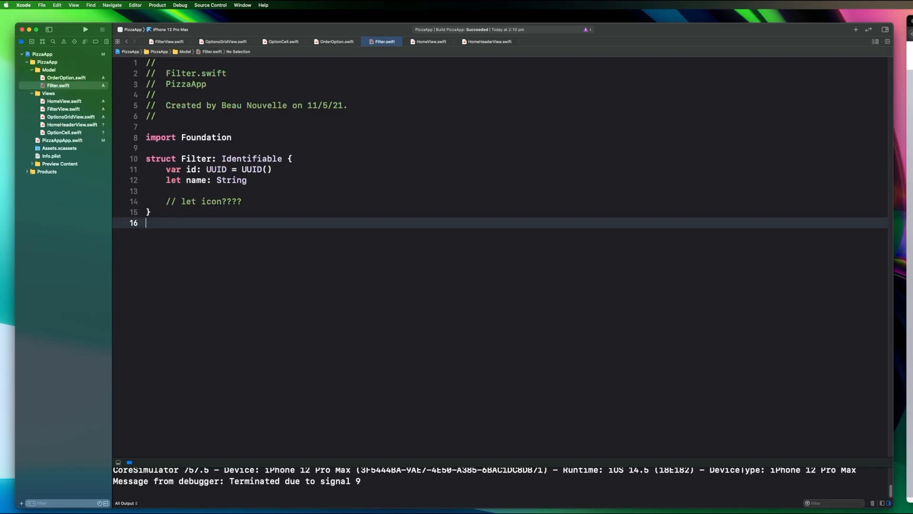
click(430, 41)
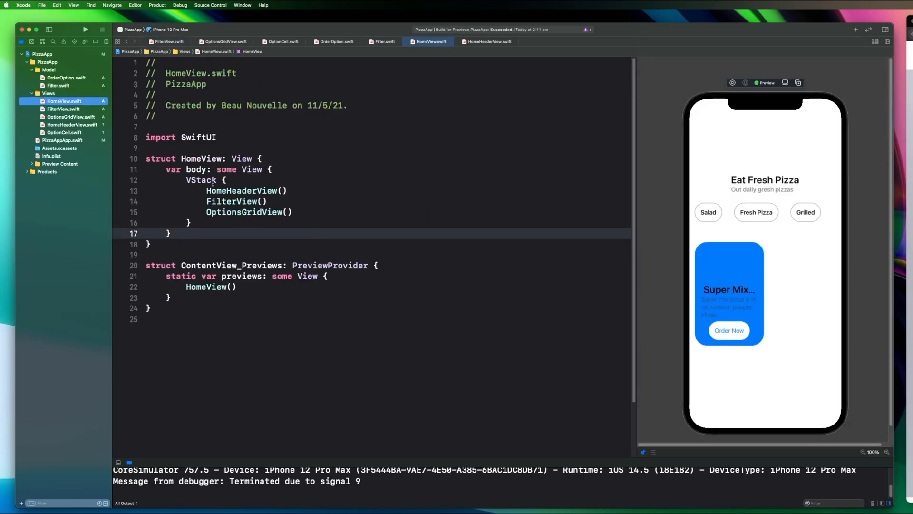
Step: Wrap HomeView's content in a ScrollView and make FilterView's HStack scroll horizontally
text(ScrollView {)
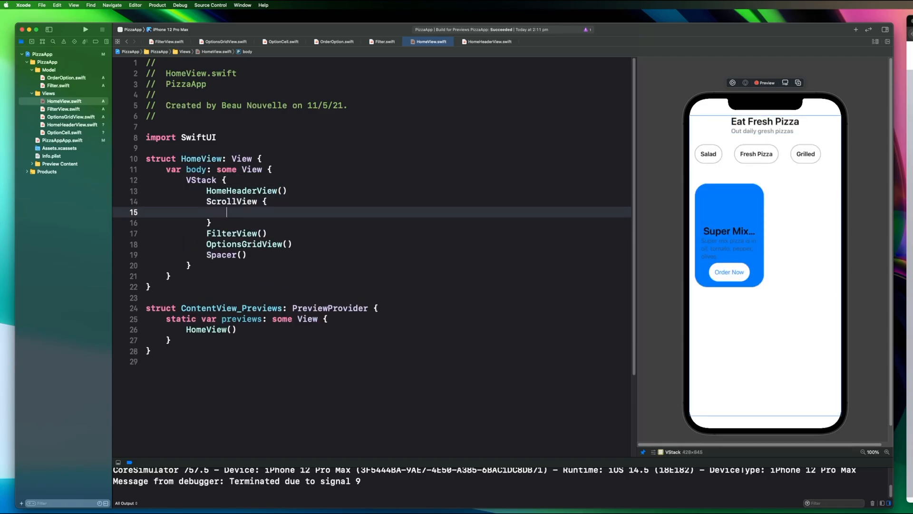
click(488, 41)
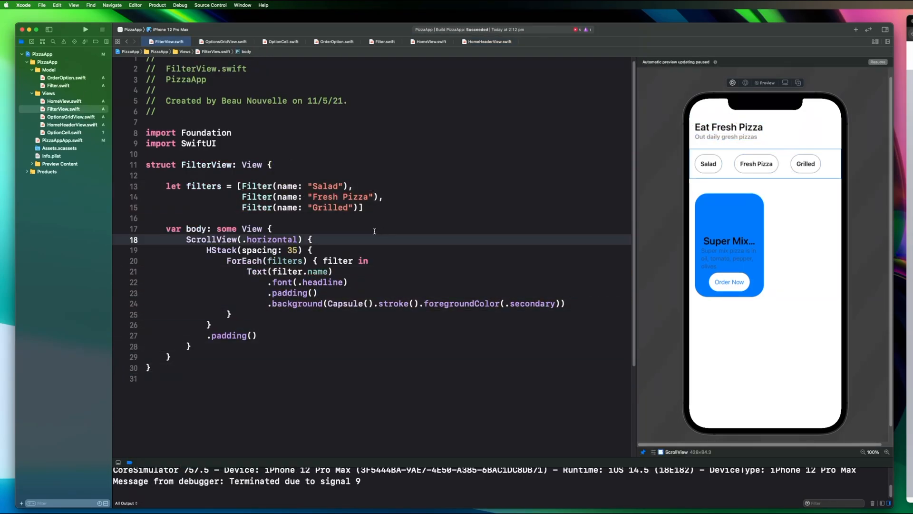
text(h)
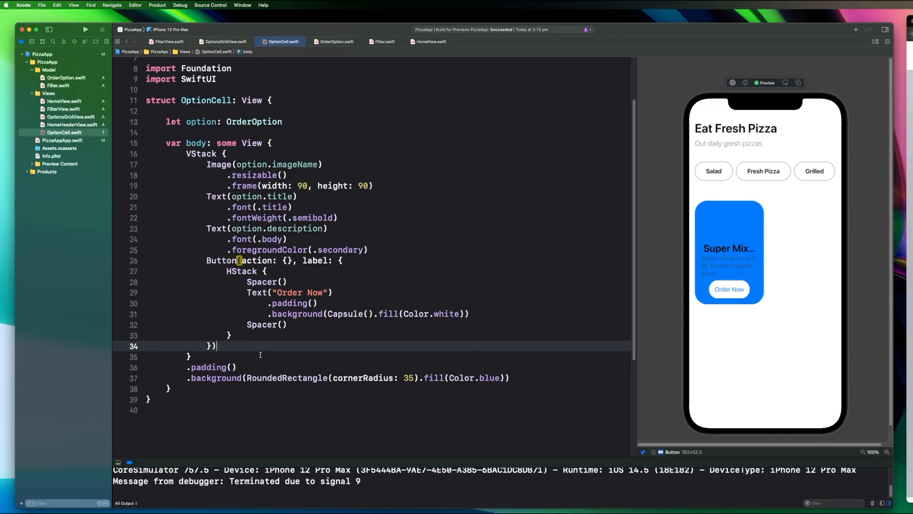
Step: Centre the card text and add an OptionCell.colors array with 0.15-opacity tints for the background
text(.tex)
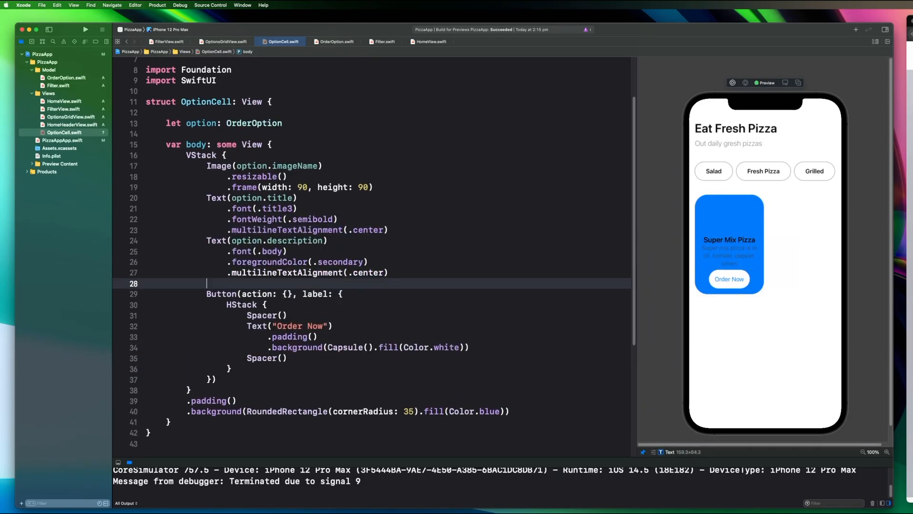
click(223, 41)
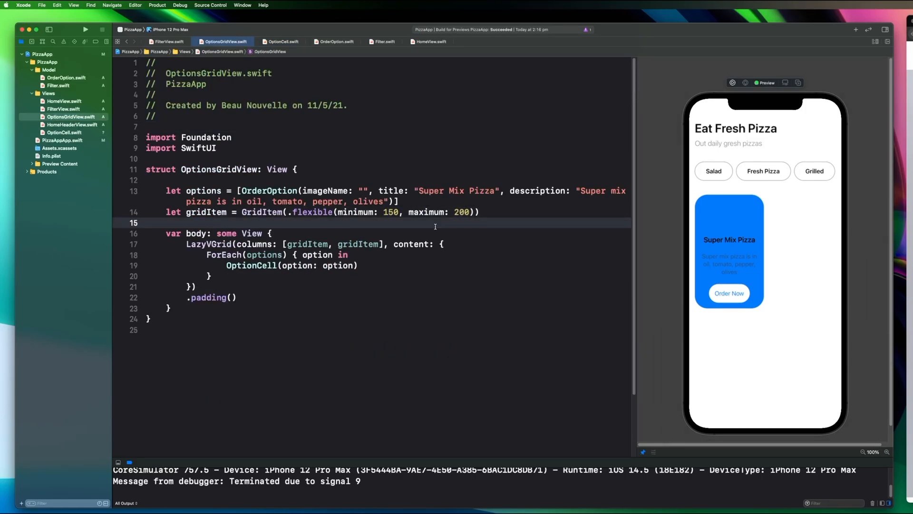
click(282, 41)
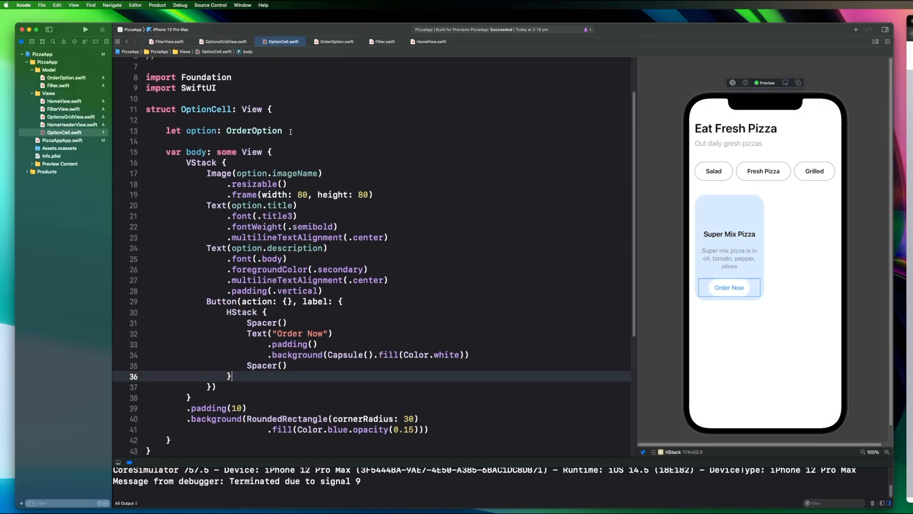
text(static let colors = [])
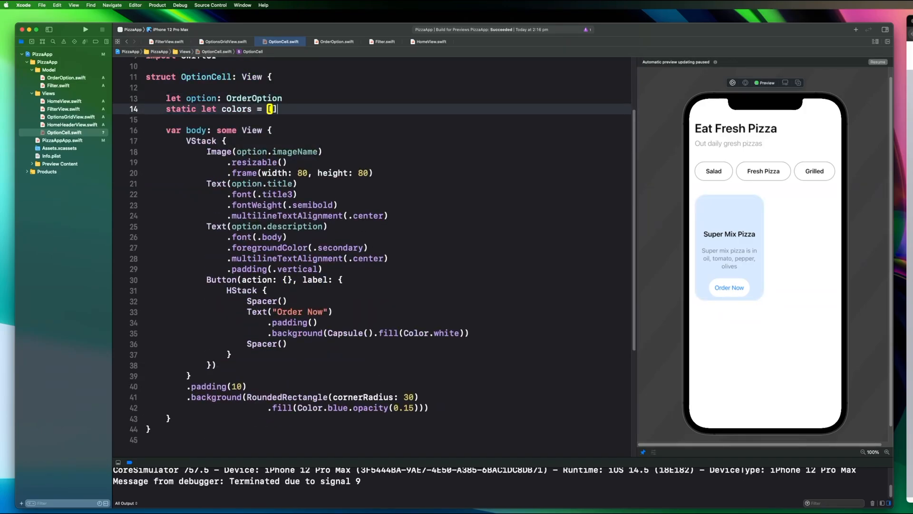
text(OptionCell.co)
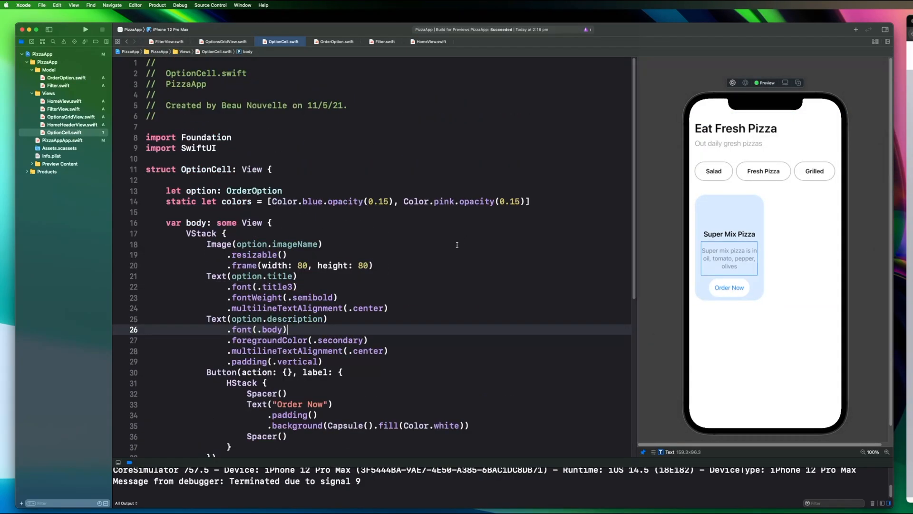
text(Color.yellow.opacity(0.15),)
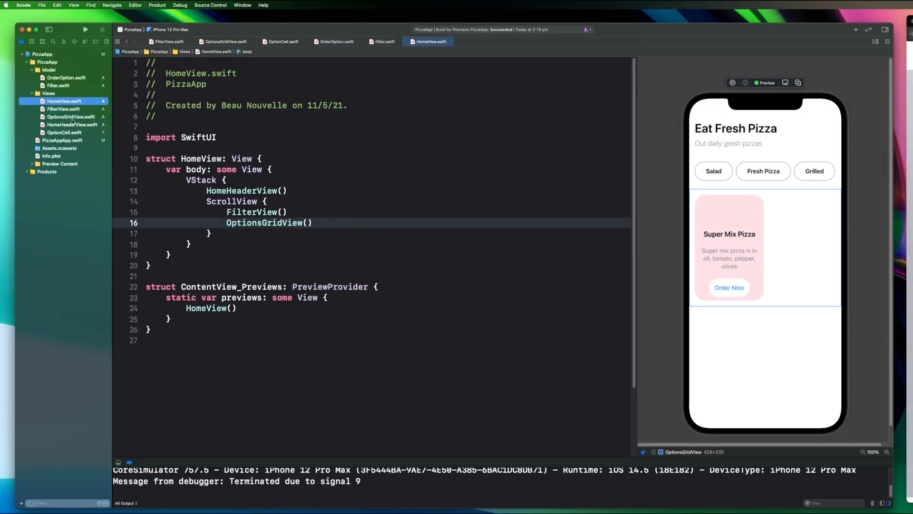
Step: Add OrderOption entries for Pepperoni Pizza, Pizza Margarita and a blank card using the suggested initializer
click(71, 116)
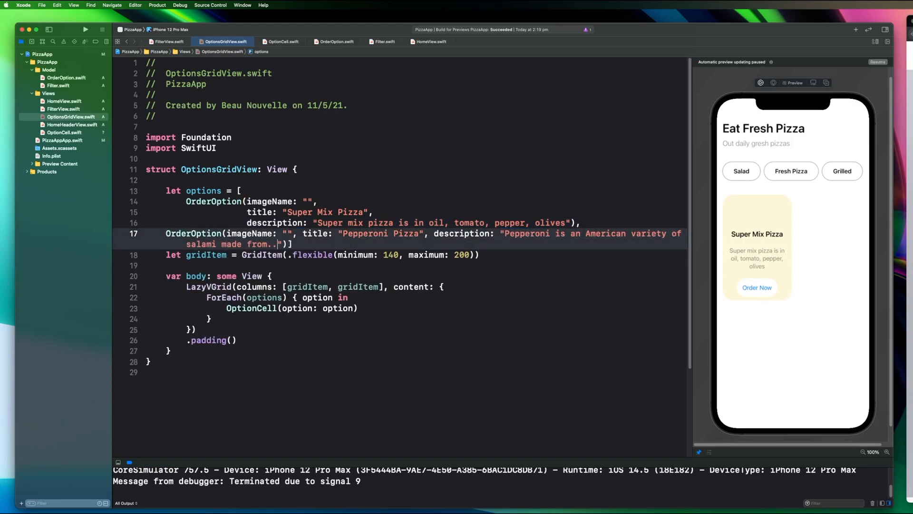
text(OrderOption()
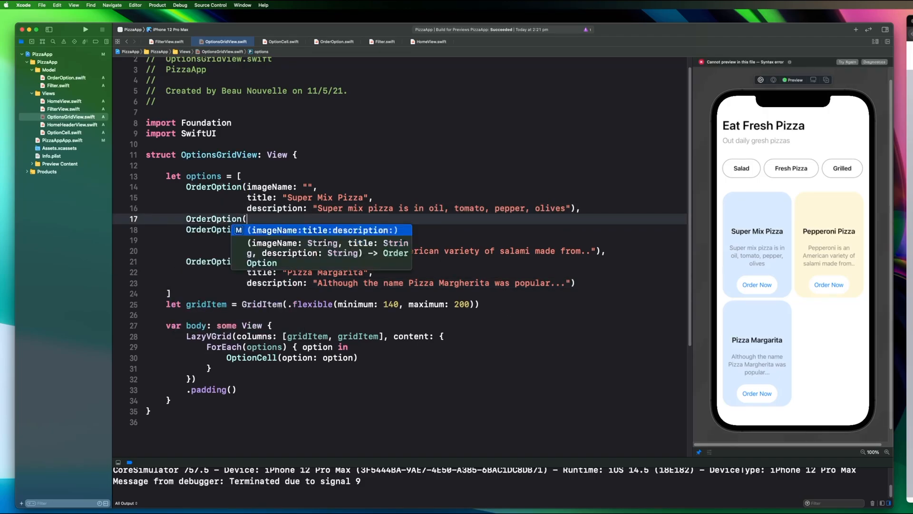
click(283, 41)
text(adaptiv)
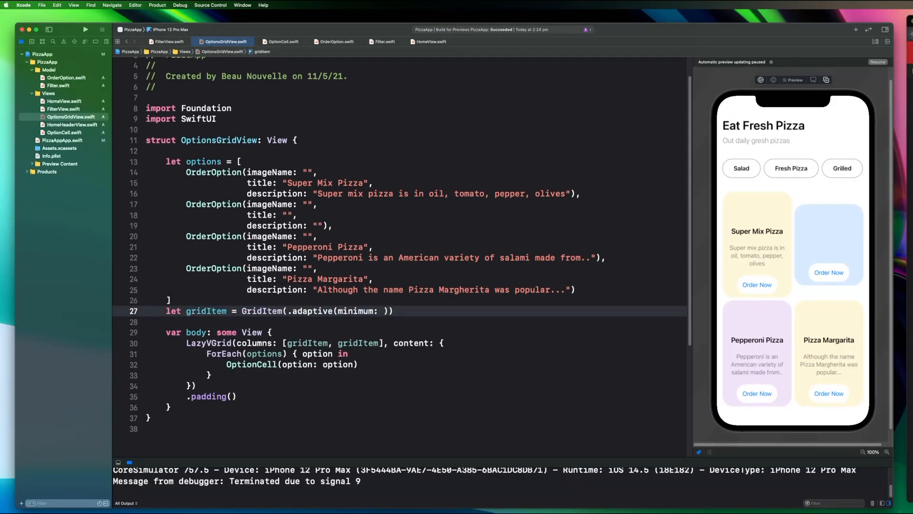
Step: Make GridItem adaptive with a 150 minimum and start splitting the grid body
text(150)
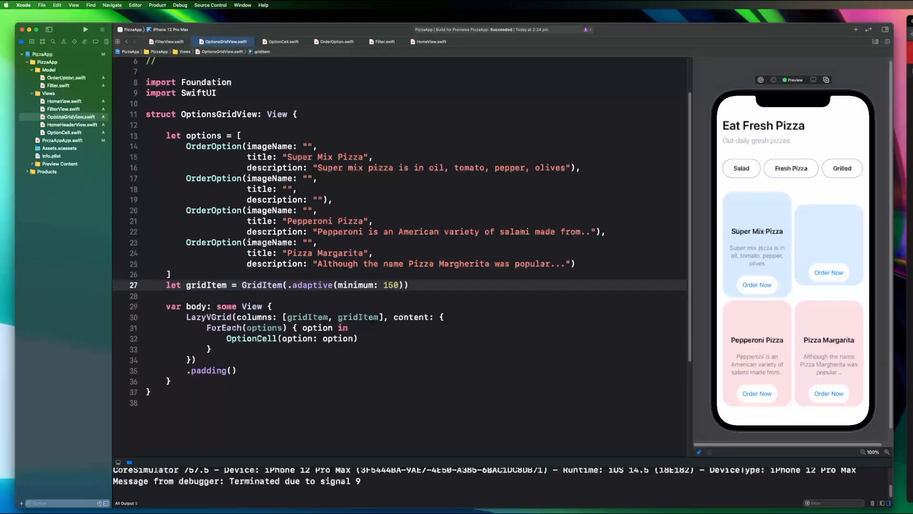
text(Grid)
text(Array+)
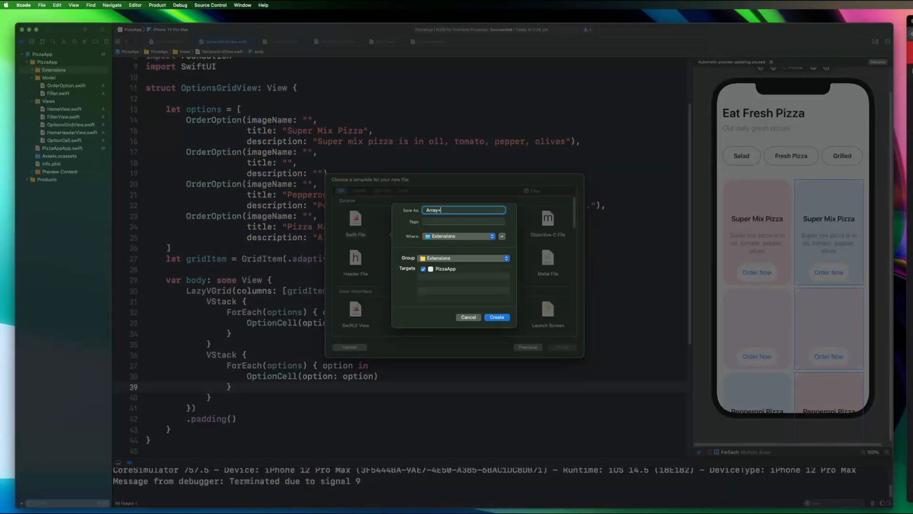
Step: Create Array+Extensions.swift with chunked(into:) and lay out two LazyVGrids in an aligned HStack
click(496, 317)
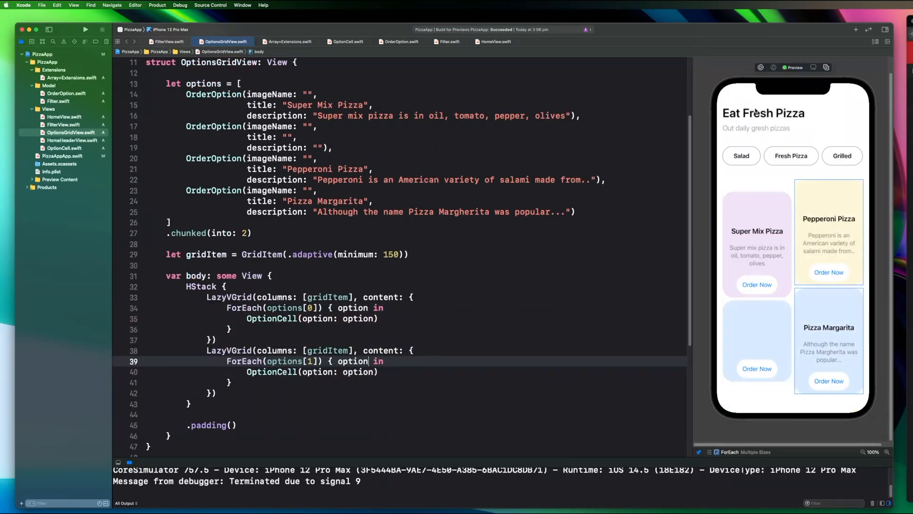
text(alignment)
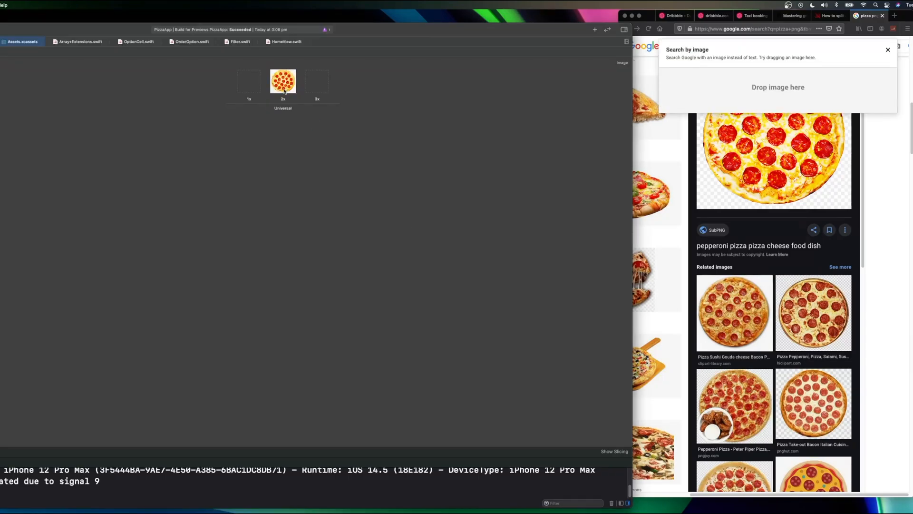
Step: Reference the new pizza asset on the card, check it in HomeView, then search Google Images for pizza png
click(282, 80)
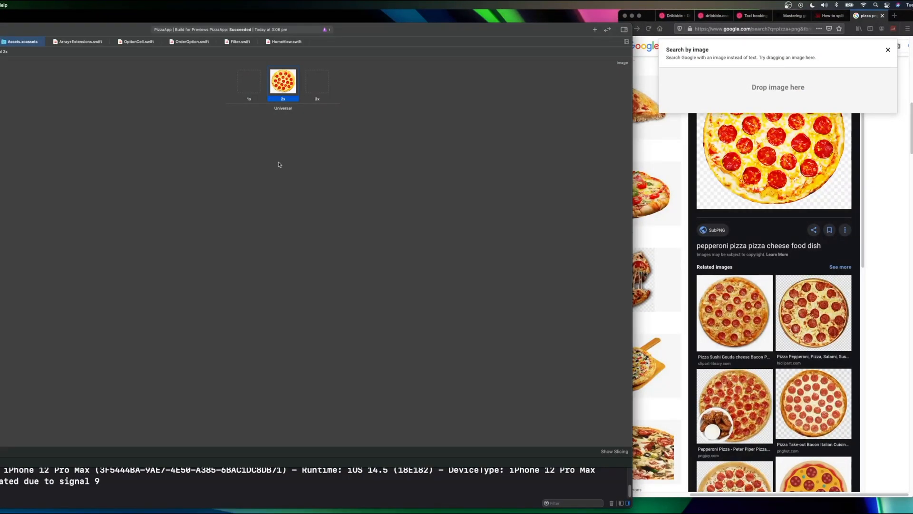
click(36, 41)
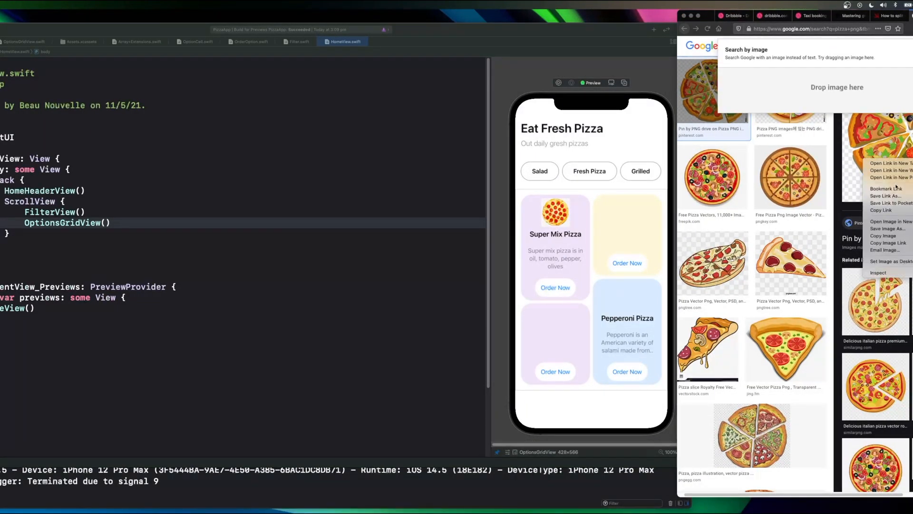
mouse_move(886, 229)
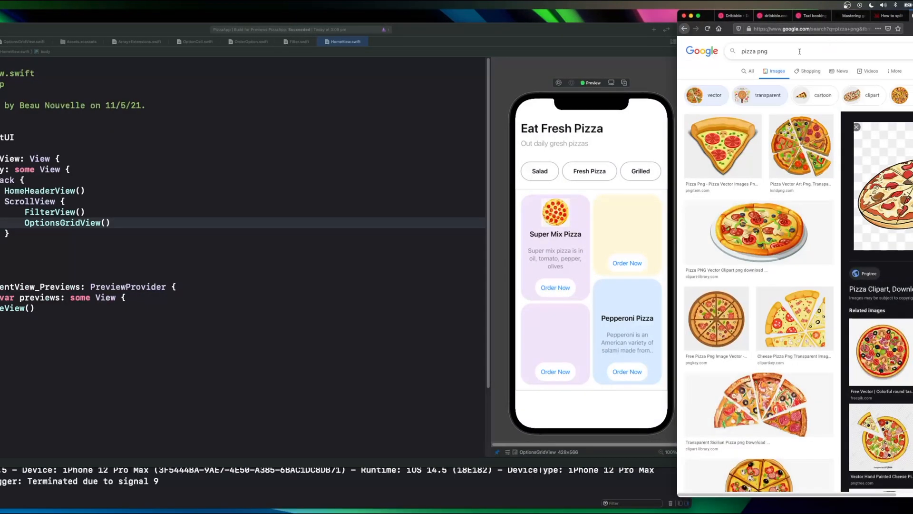
text(pizza2)
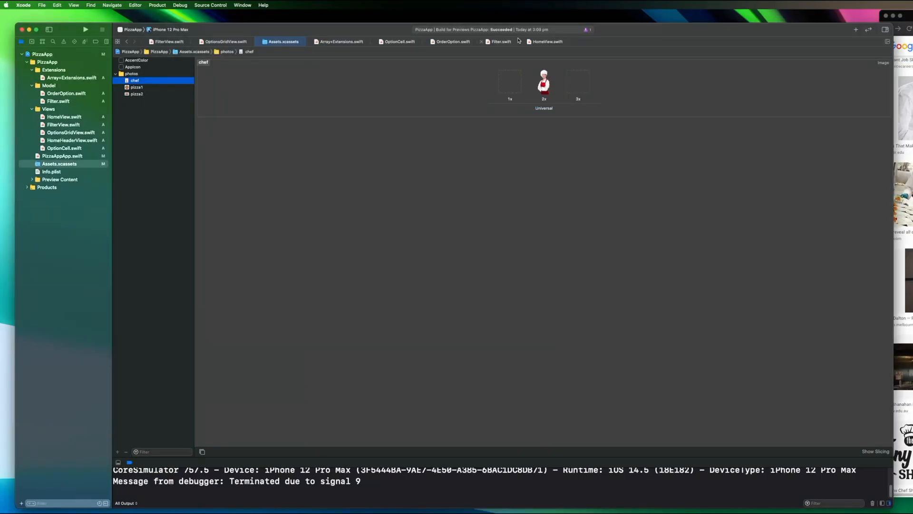
Step: View the OrderOption model definition after adding the chef image to assets
click(450, 40)
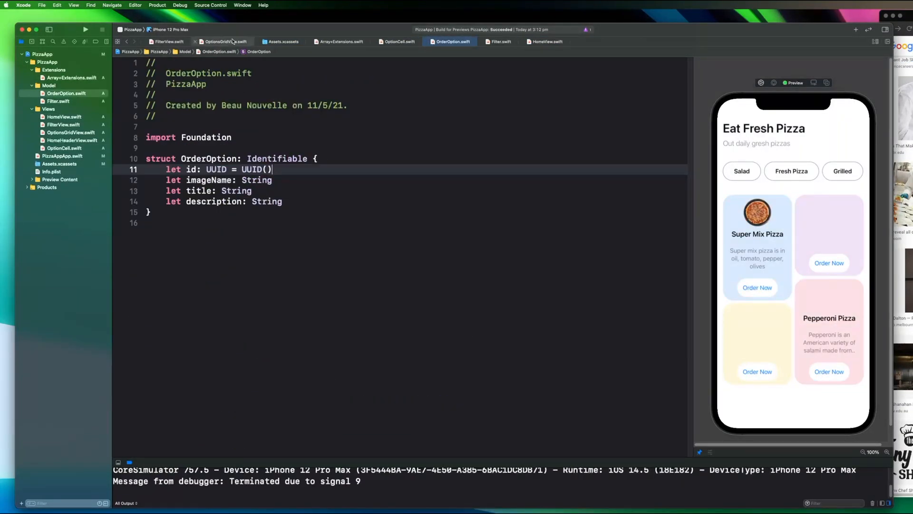
Step: Review the options list, then show the Order Now button only when option.title is not empty
click(224, 41)
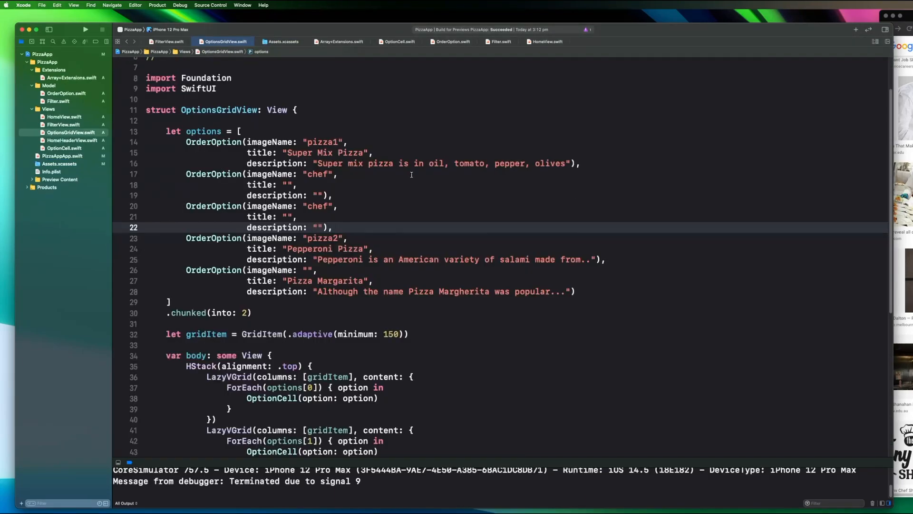
click(398, 40)
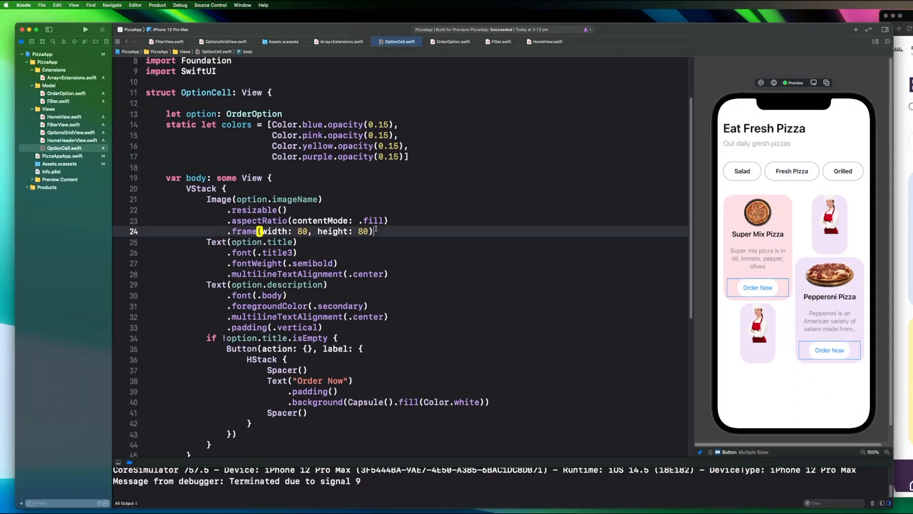
Step: Offset the image by -10, adjust the title font weight, and rework the title-empty check
text(.offset(y: -10))
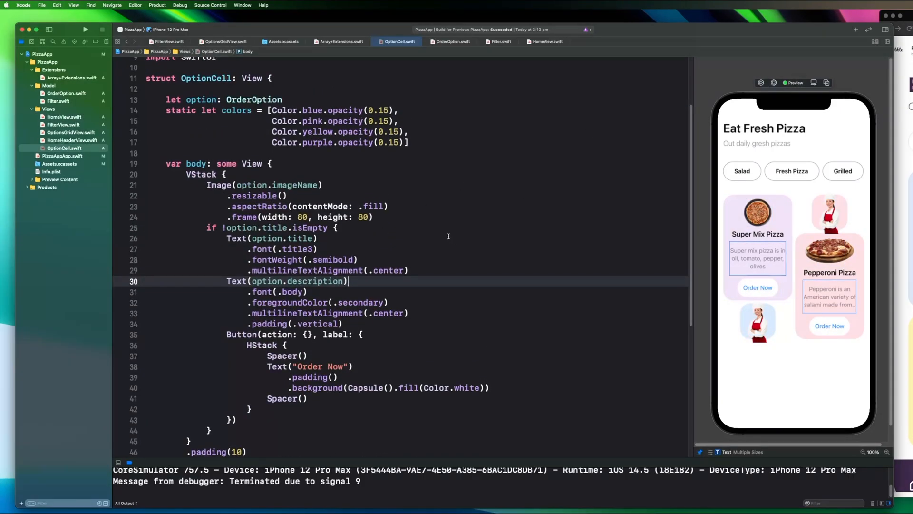
mouse_move(434, 248)
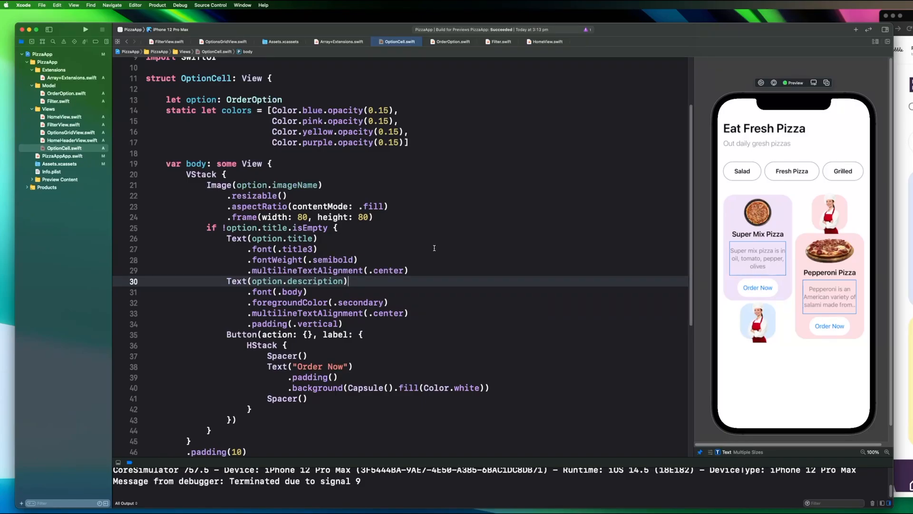
text(.fontWeight(.l)
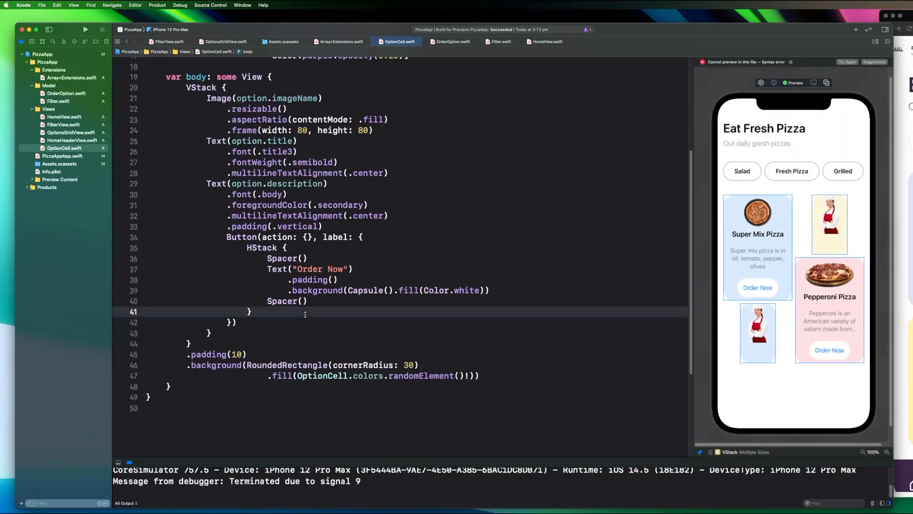
text(if !option.title.isEmpty {)
click(401, 408)
text(struct ImageOptionCell: View {)
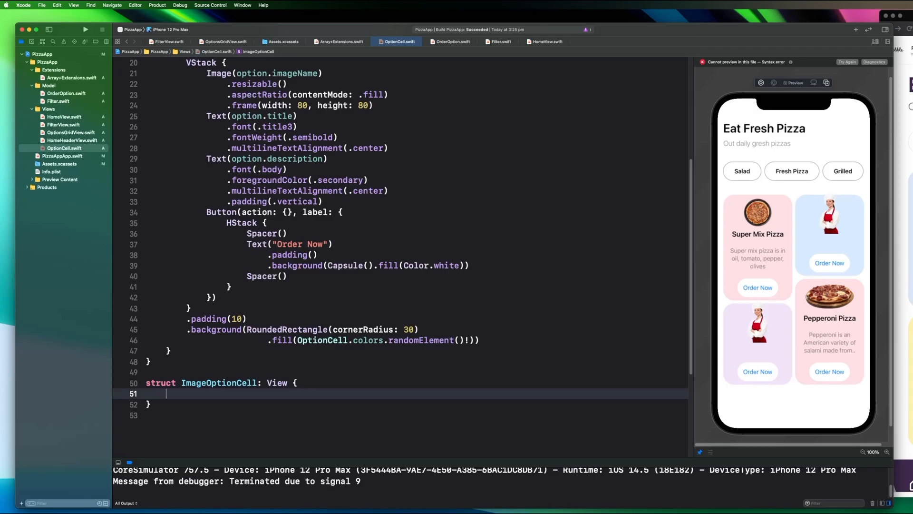
Step: Move the VStack into a fullView property and switch to imageOnly when option.title is empty
text(let)
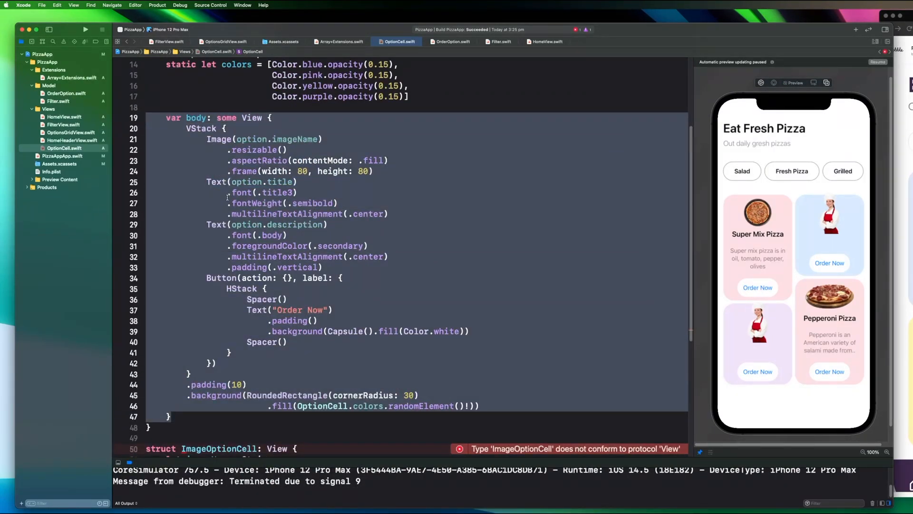
scroll(down, 3)
text(var ImageOnly: some View {)
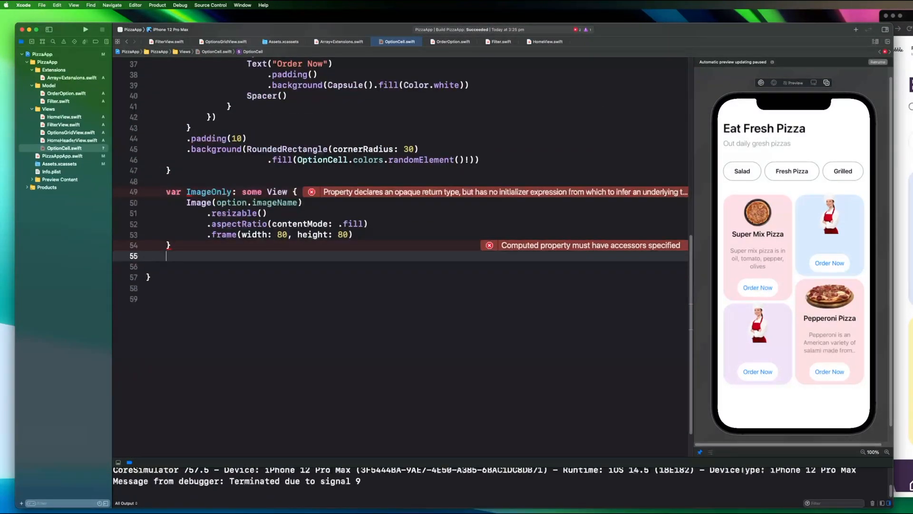
text(var fullView: some View {)
text(if)
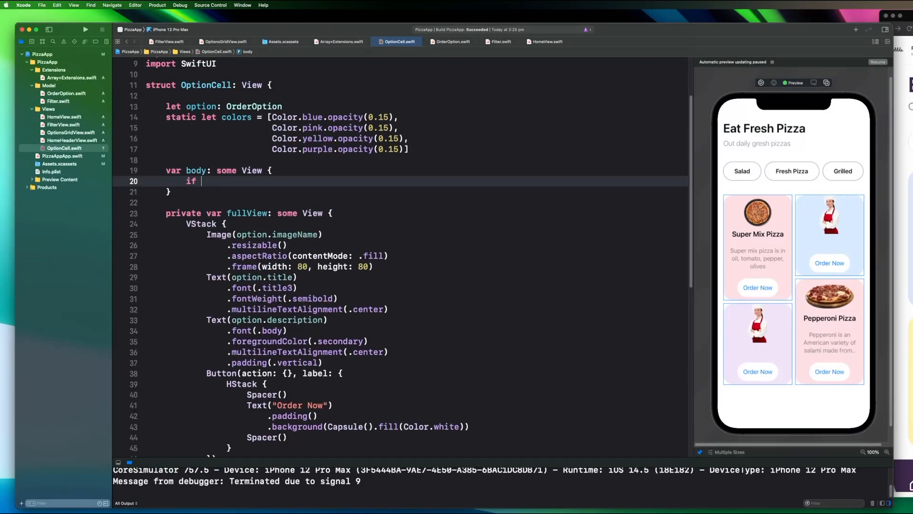
text(option.title.isEmpty {)
text(fullView())
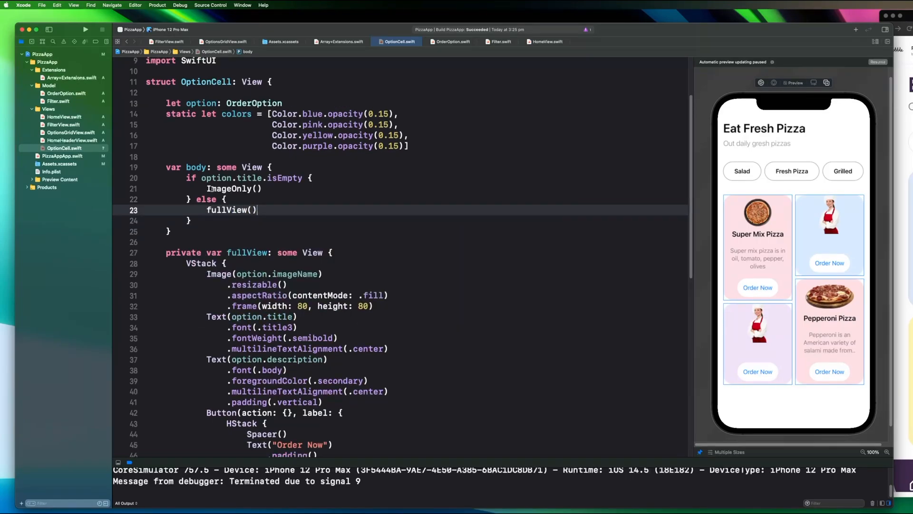
scroll(down, 3)
text(VStack {)
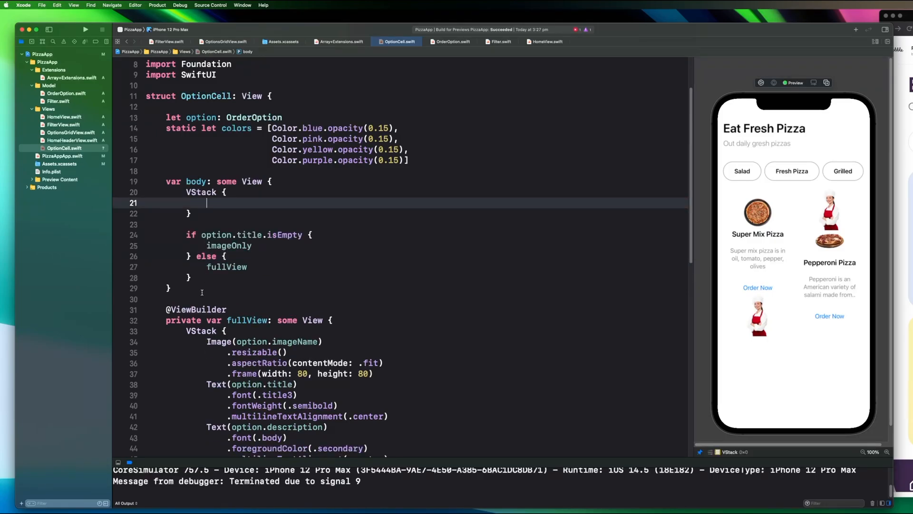
Step: Embed the imageOnly chef image in an HStack between spacers and offset it upward
scroll(down, 3)
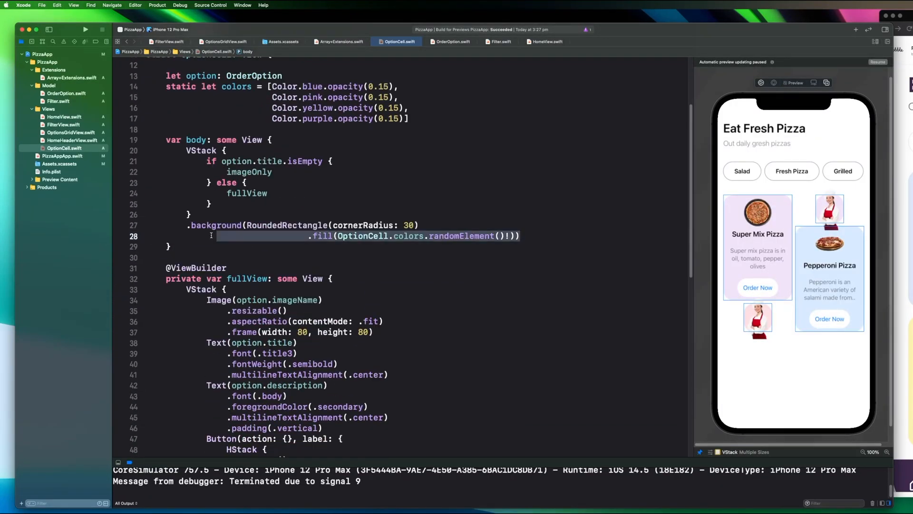
right_click(244, 311)
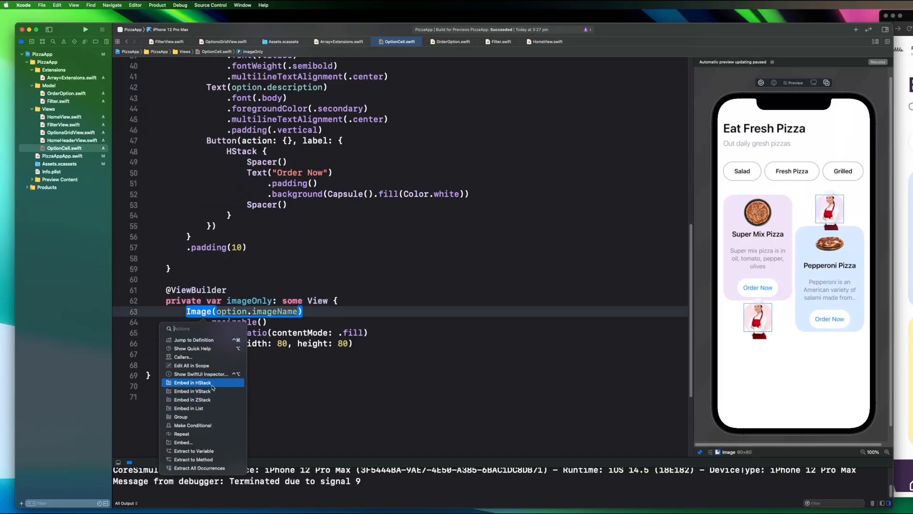
click(193, 391)
text(/)
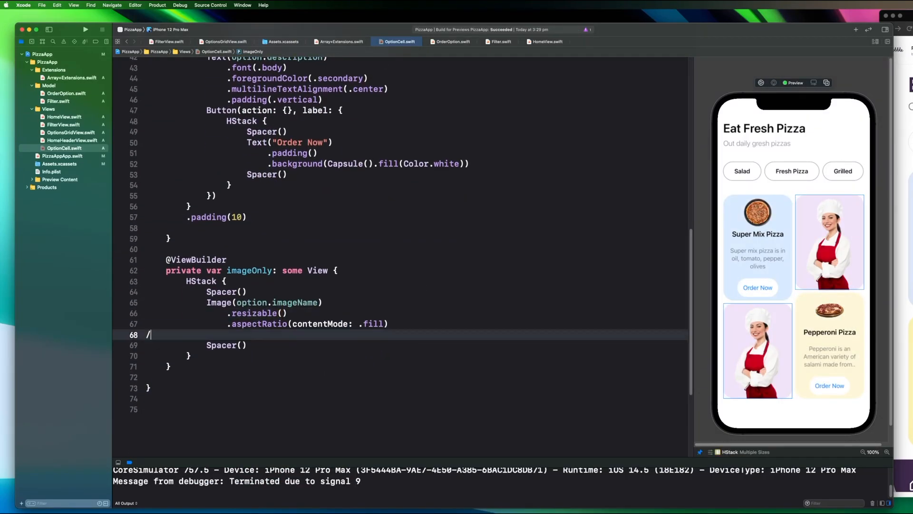
text(.offset(y: -20))
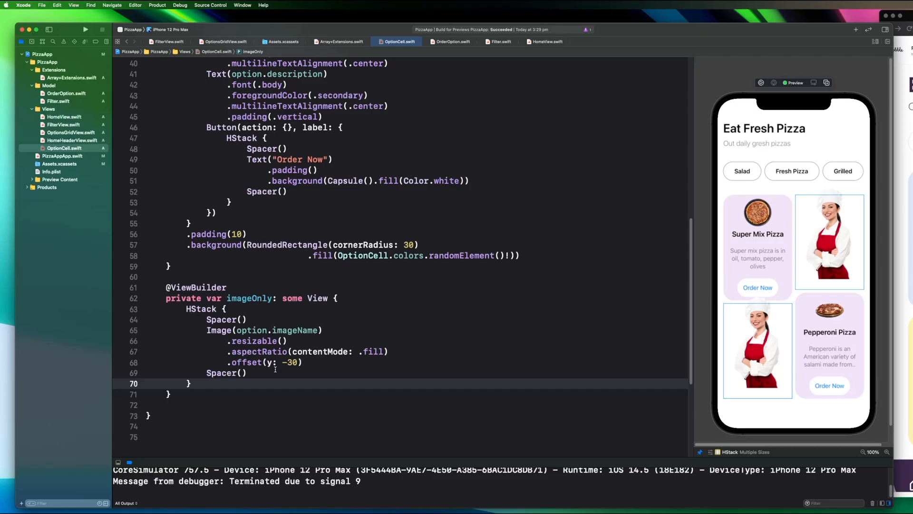
Step: Give imageOnly a RoundedRectangle background behind the chef picture
text(.background(View))
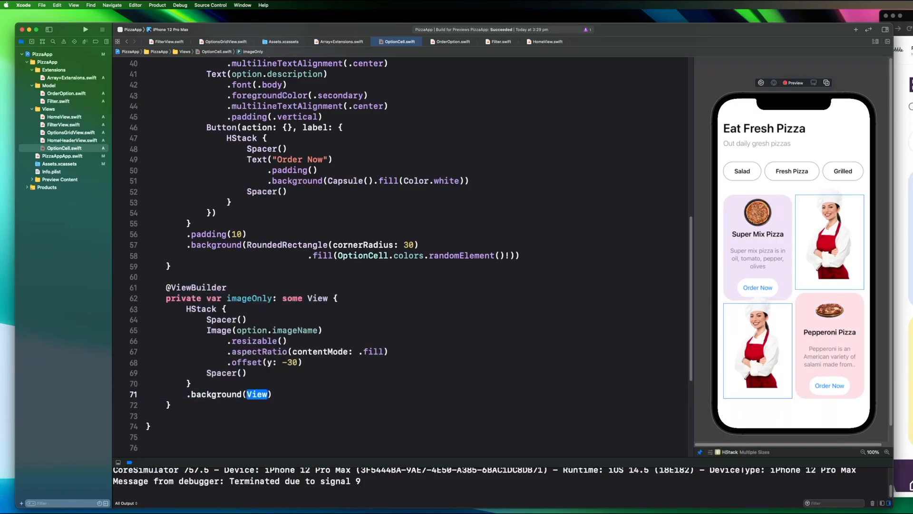
text(RoundedRectangle)
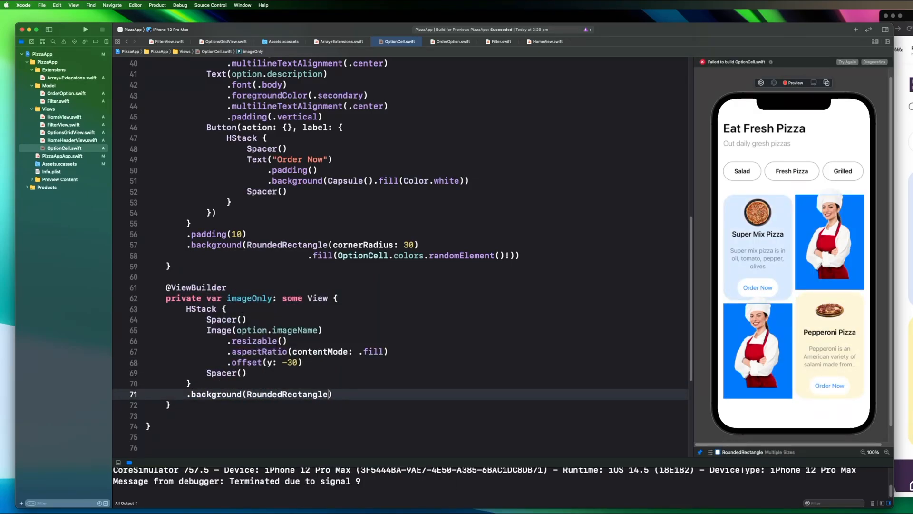
text(.padding(.)
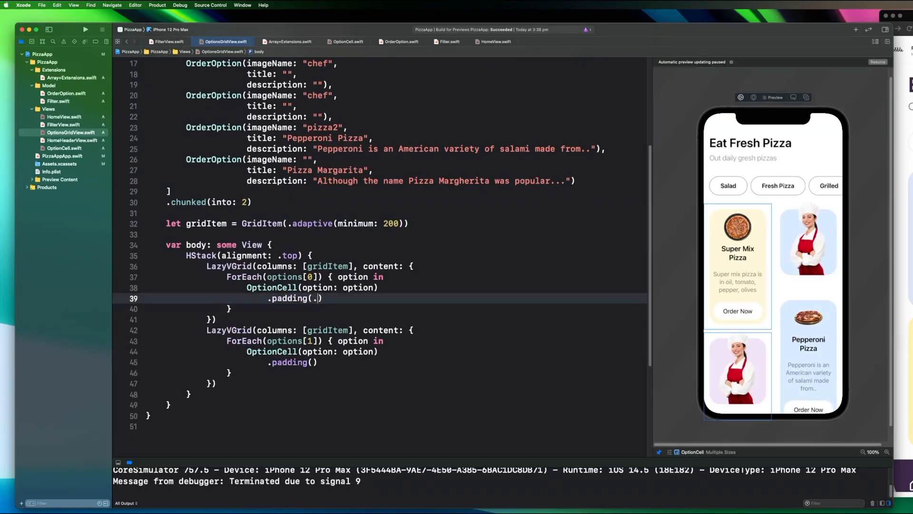
Step: Pad grid columns on vertical and outer sides, then raise and round the chef card background with -50 bottom padding
text(vertical, .leading])
click(294, 362)
text([.vertical, .trailing])
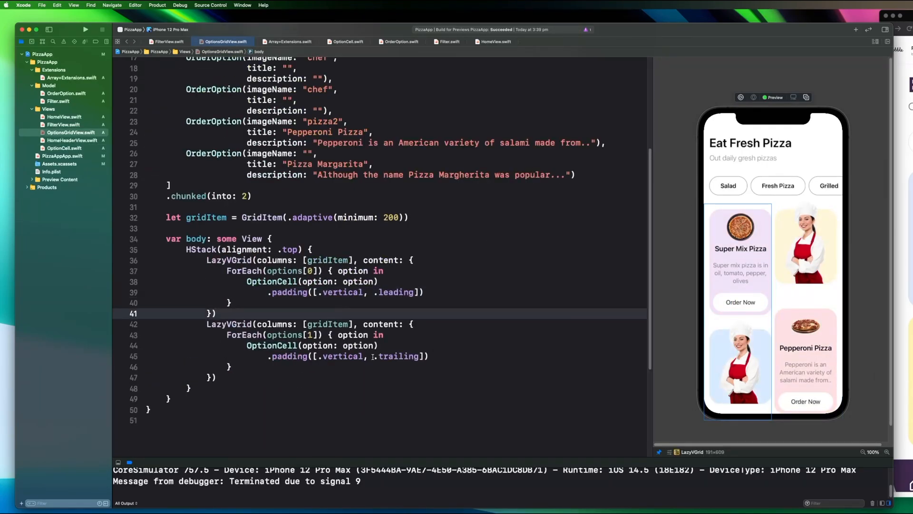
click(398, 355)
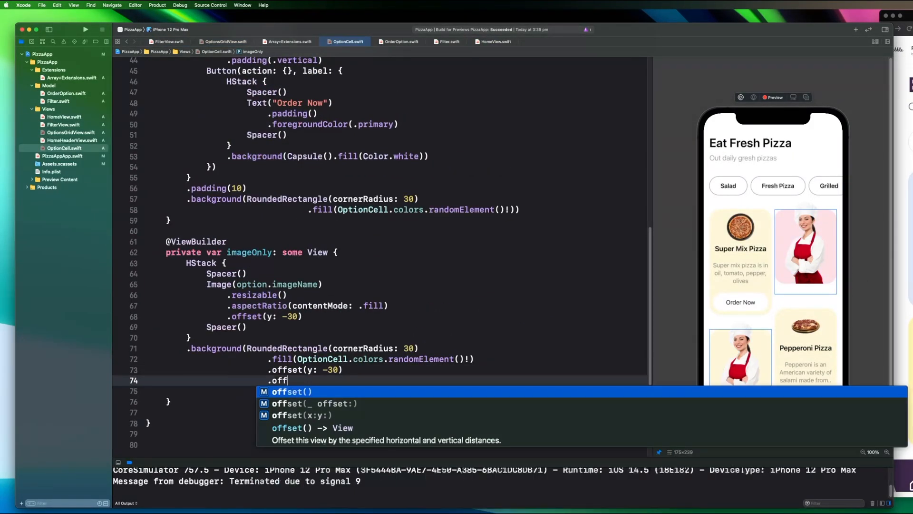
text(content)
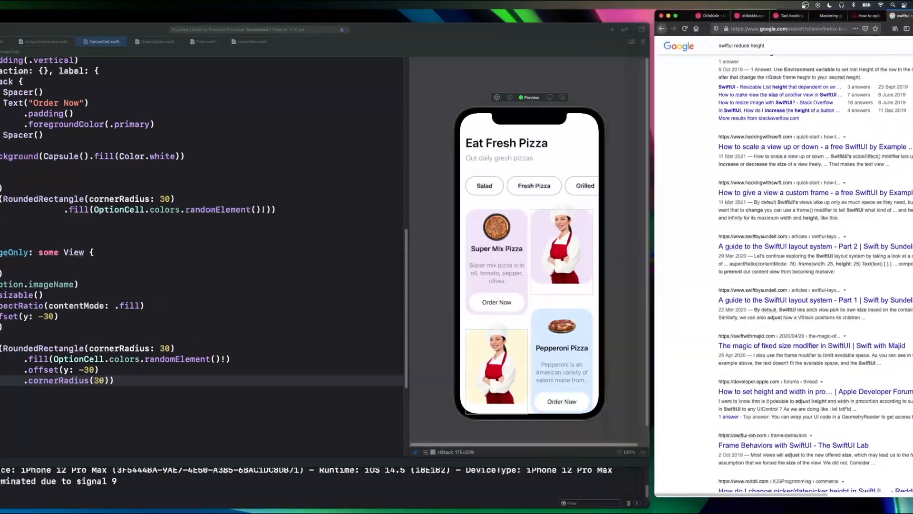
text(swift ui mask)
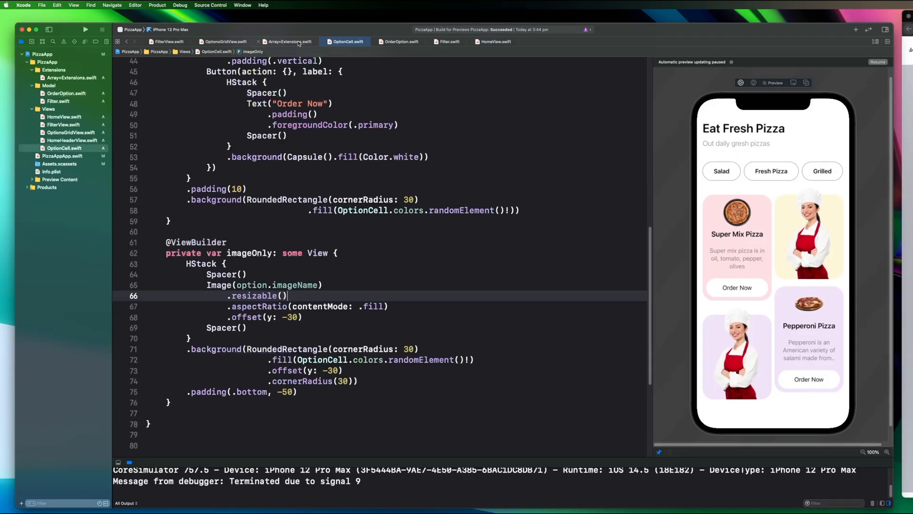
Step: Limit the description Text to two lines with 5-point vertical padding
click(223, 40)
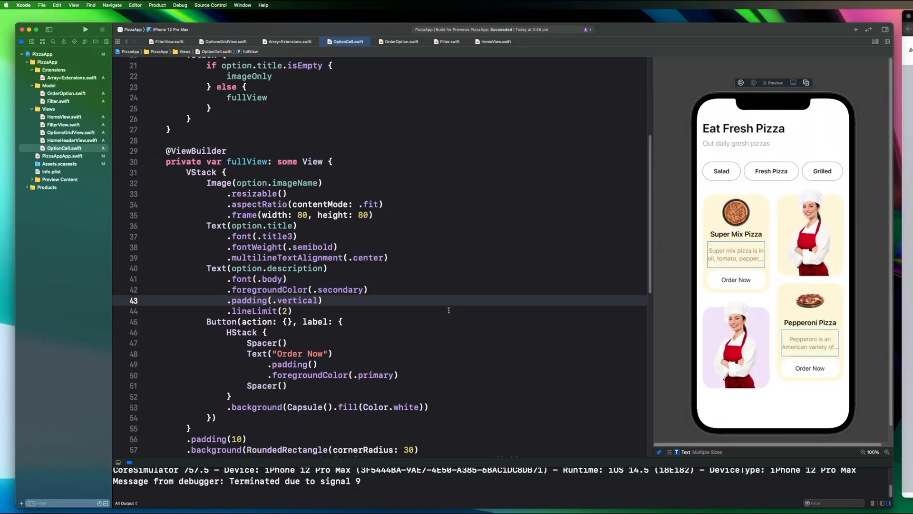
text(, 5)
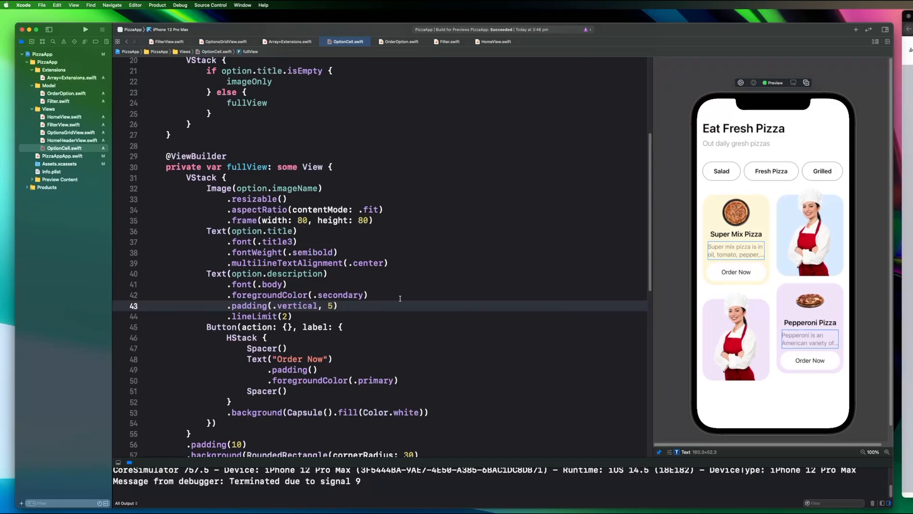
click(225, 41)
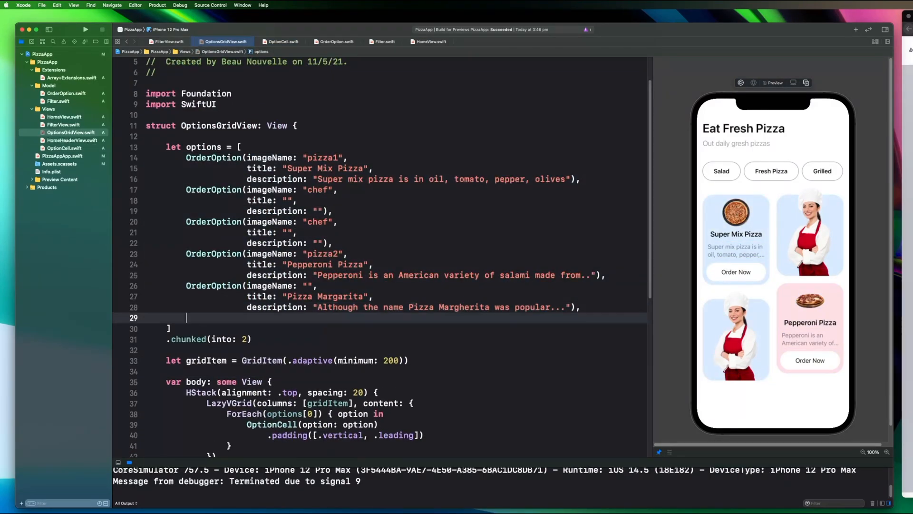
Step: Edit the end of the options array so Pizza Margarita sits beside Super Mix Pizza
click(85, 30)
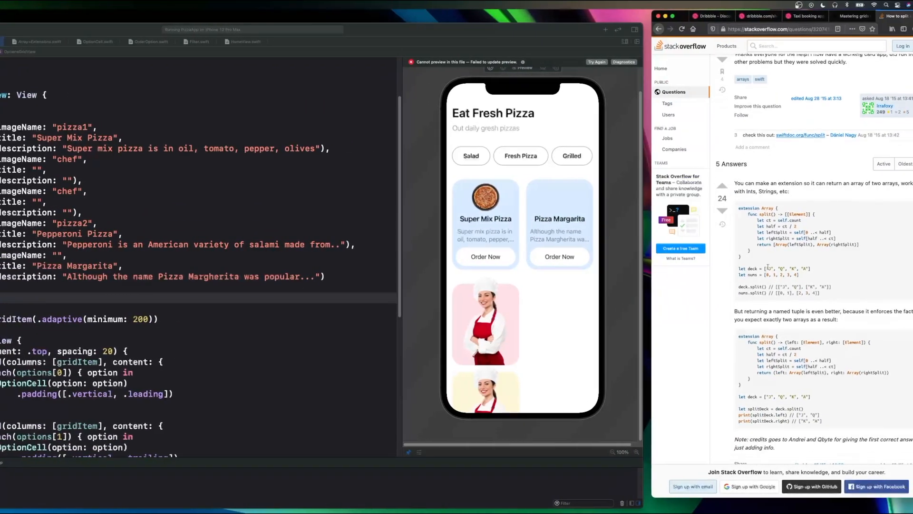
Step: Change both imageOnly offsets from -30 to -40 so the chef image and background shift up 40 points
scroll(down, 3)
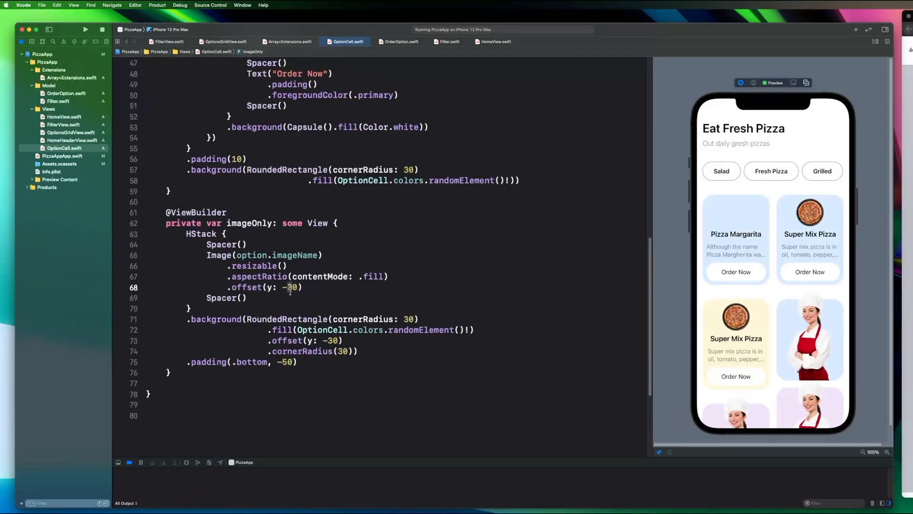
text(40)
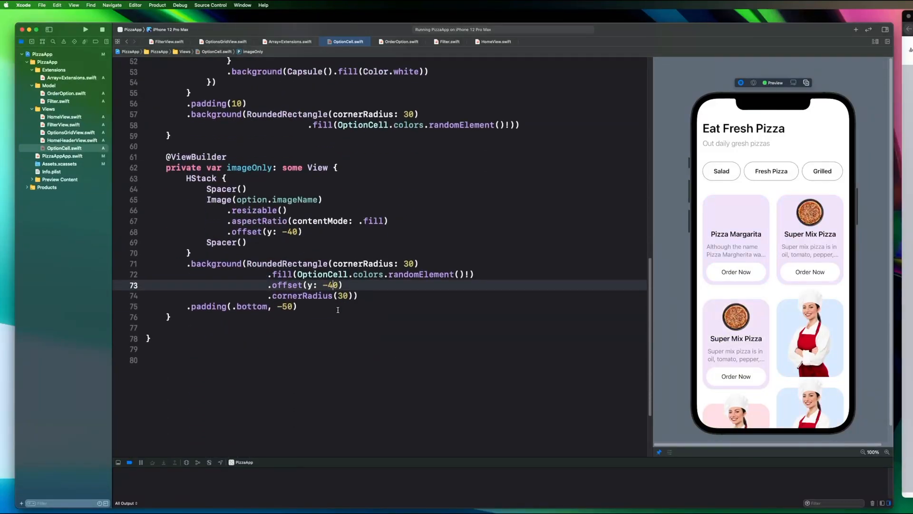